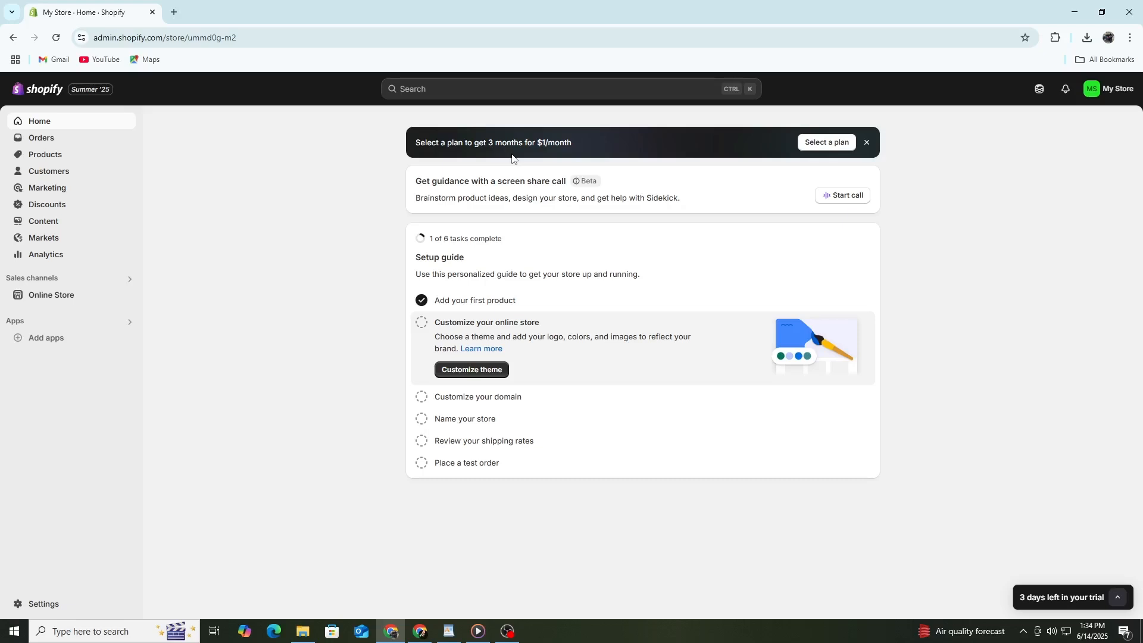
{"action": "mouse_move", "coordinate": [507, 166]}
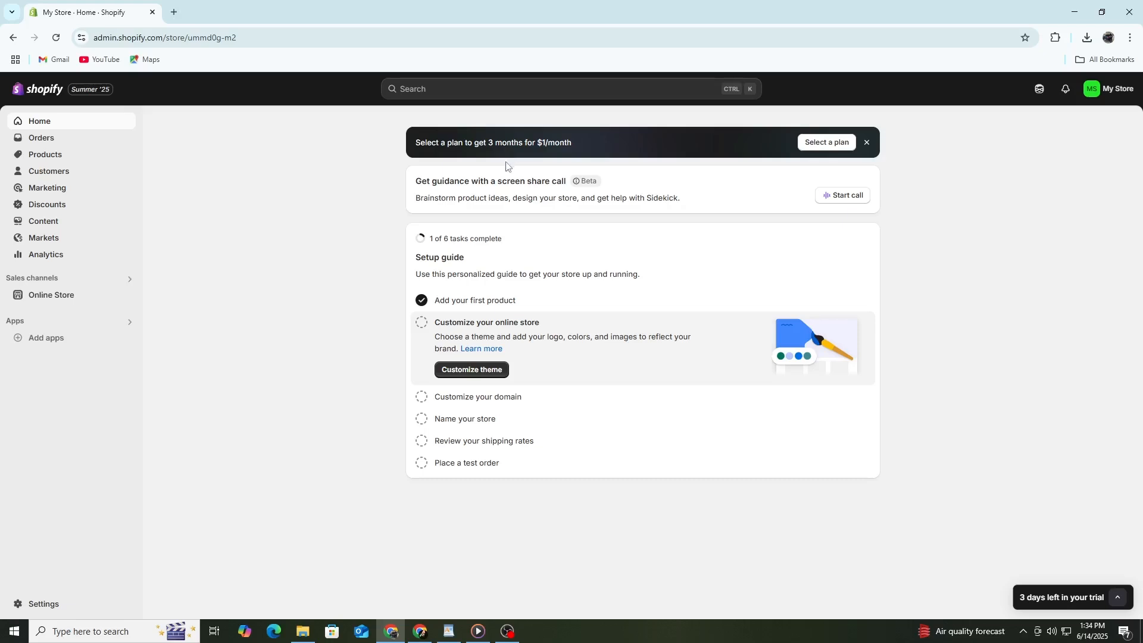
{"action": "mouse_move", "coordinate": [508, 186]}
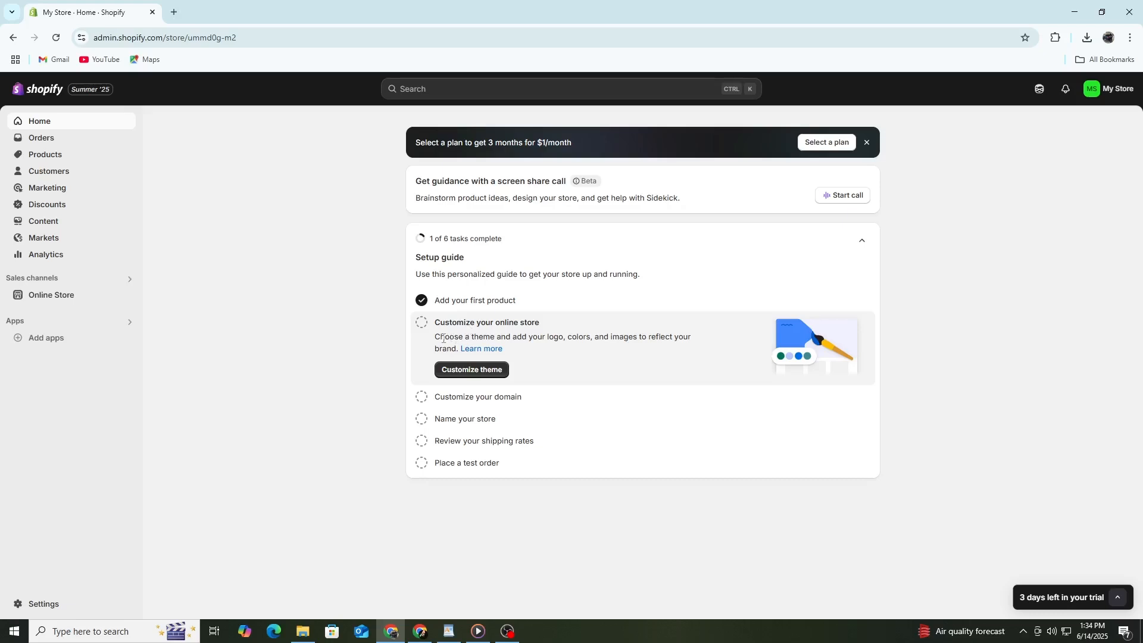
{"action": "mouse_move", "coordinate": [389, 319]}
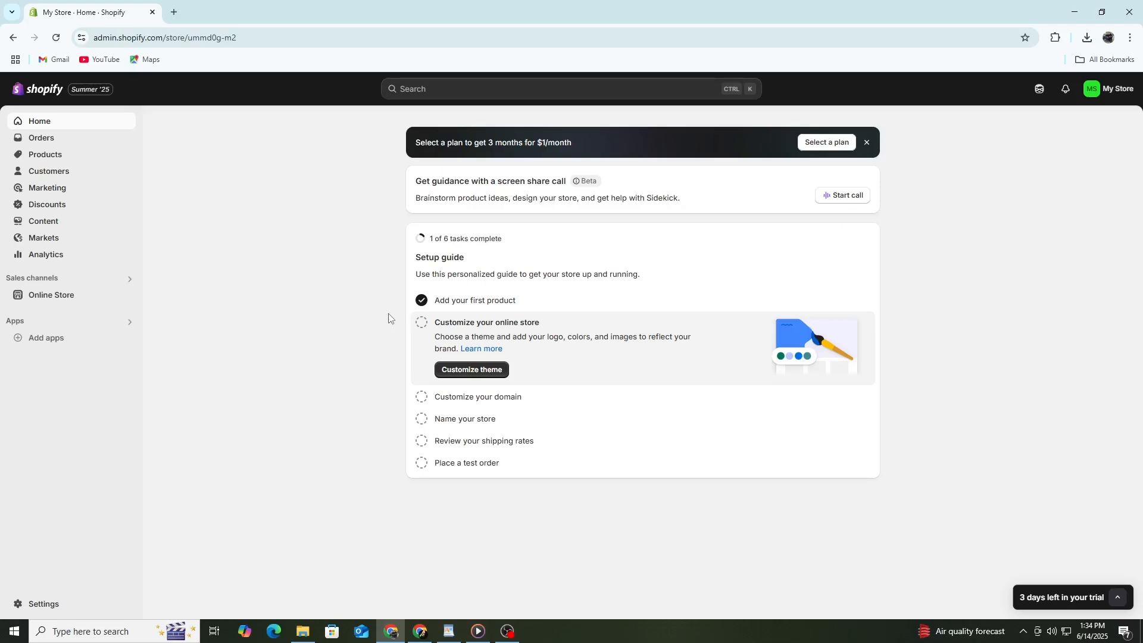
{"action": "mouse_move", "coordinate": [374, 336]}
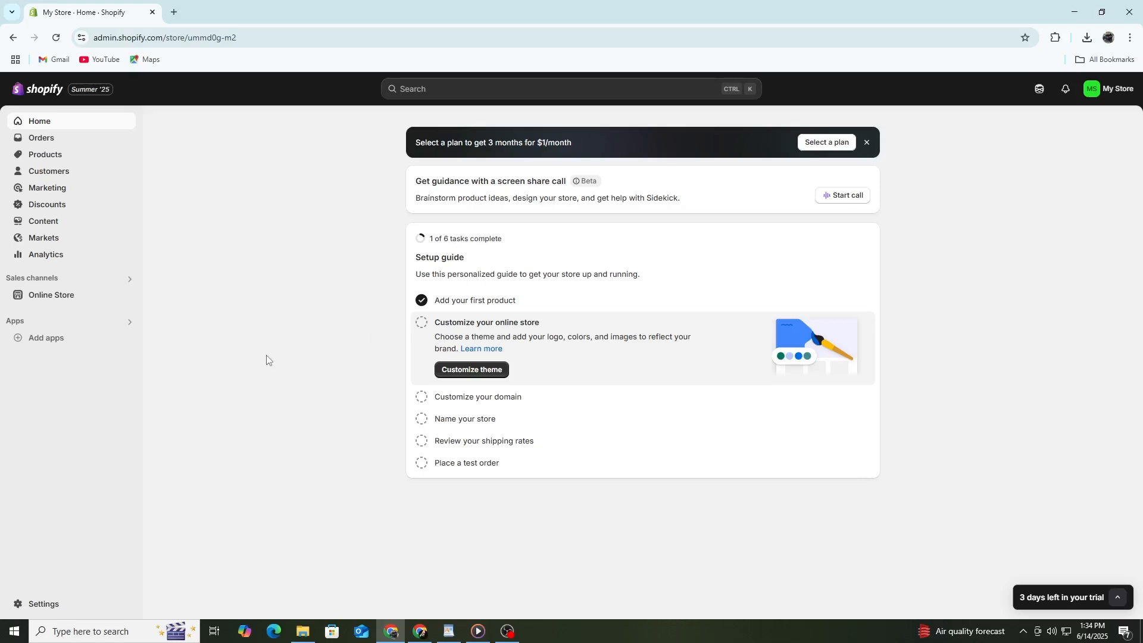
{"action": "mouse_move", "coordinate": [43, 603]}
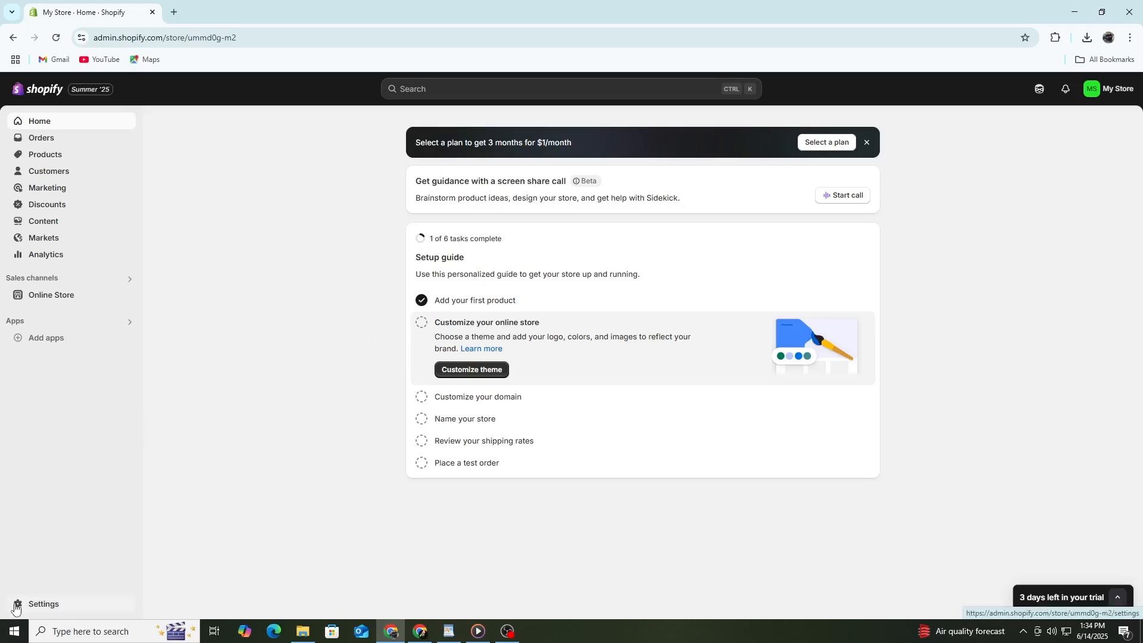
- From Settings > Apps and sales channels > Online Store, open the Shopify App Store via Add apps
{"action": "left_click", "coordinate": [43, 604]}
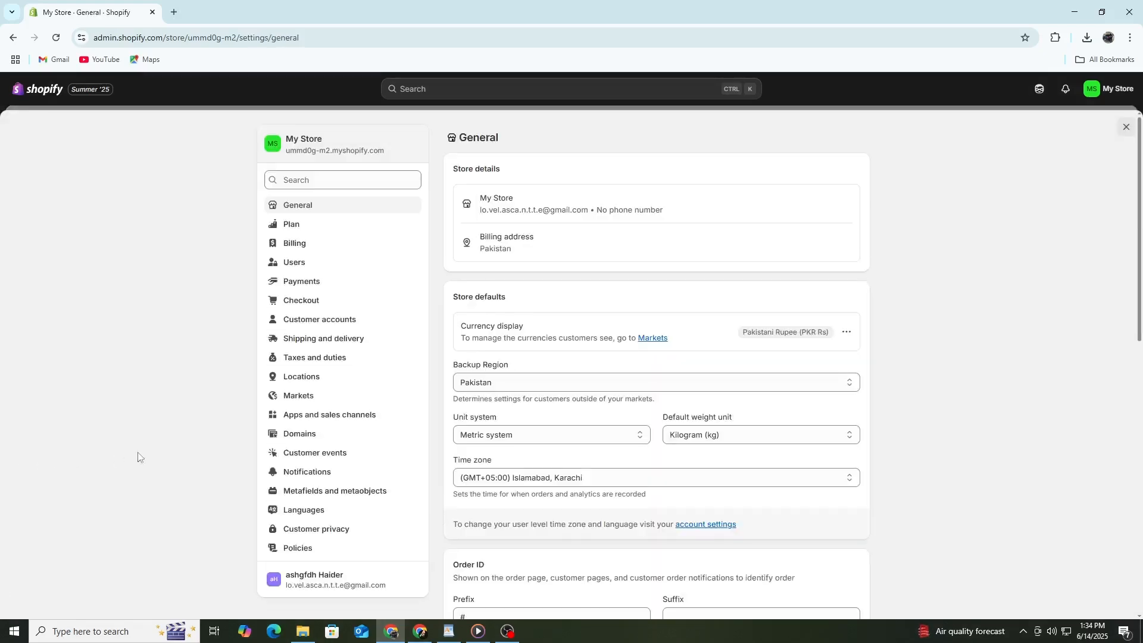
{"action": "left_click", "coordinate": [330, 414]}
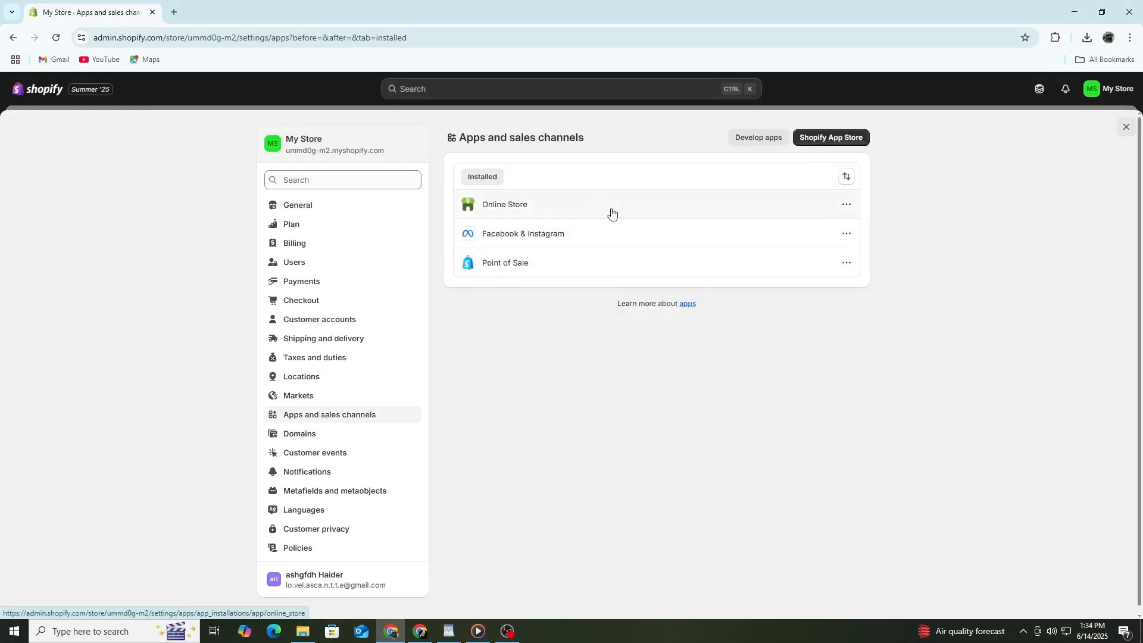
{"action": "left_click", "coordinate": [504, 204]}
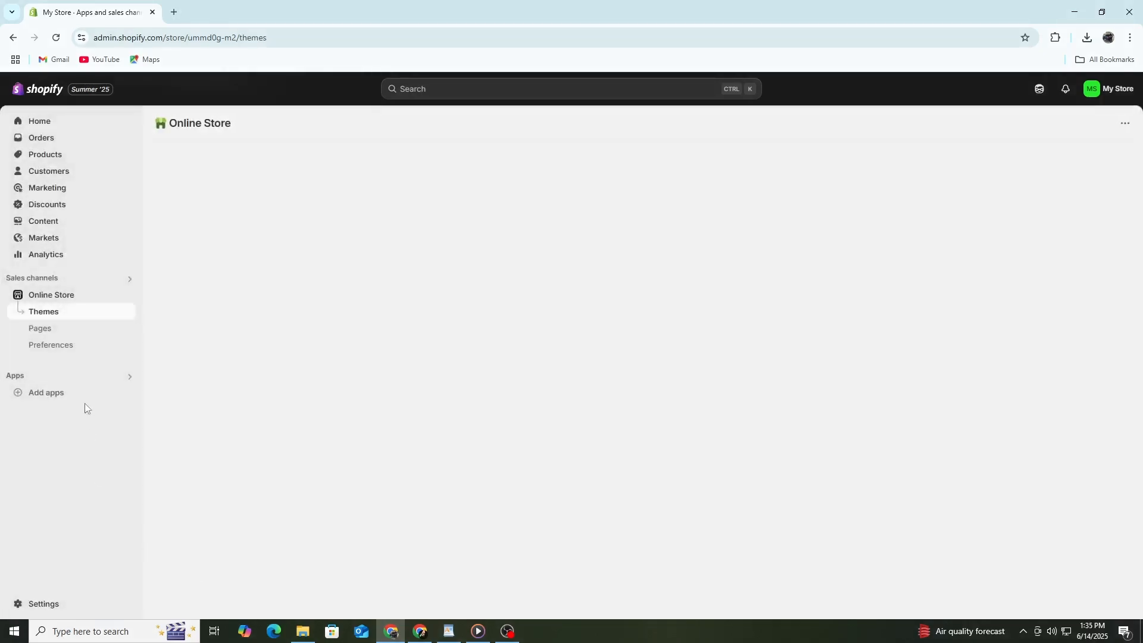
{"action": "left_click", "coordinate": [46, 393]}
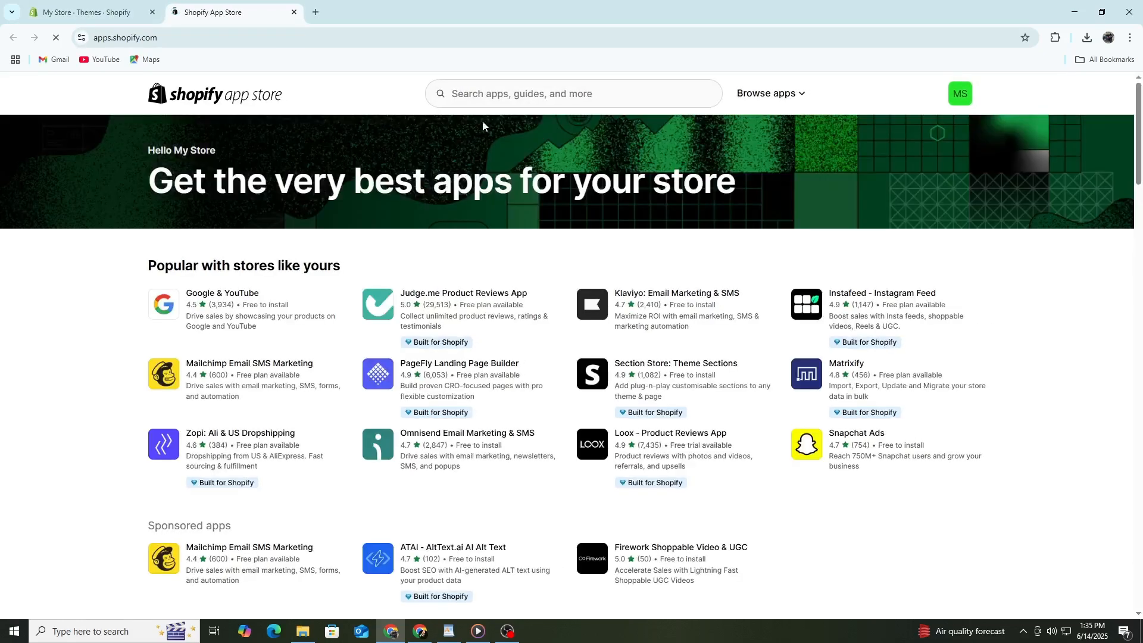
- Search the App Store for 'facebook and instagram' and open Meta's Facebook & Instagram app
{"action": "left_click", "coordinate": [572, 94]}
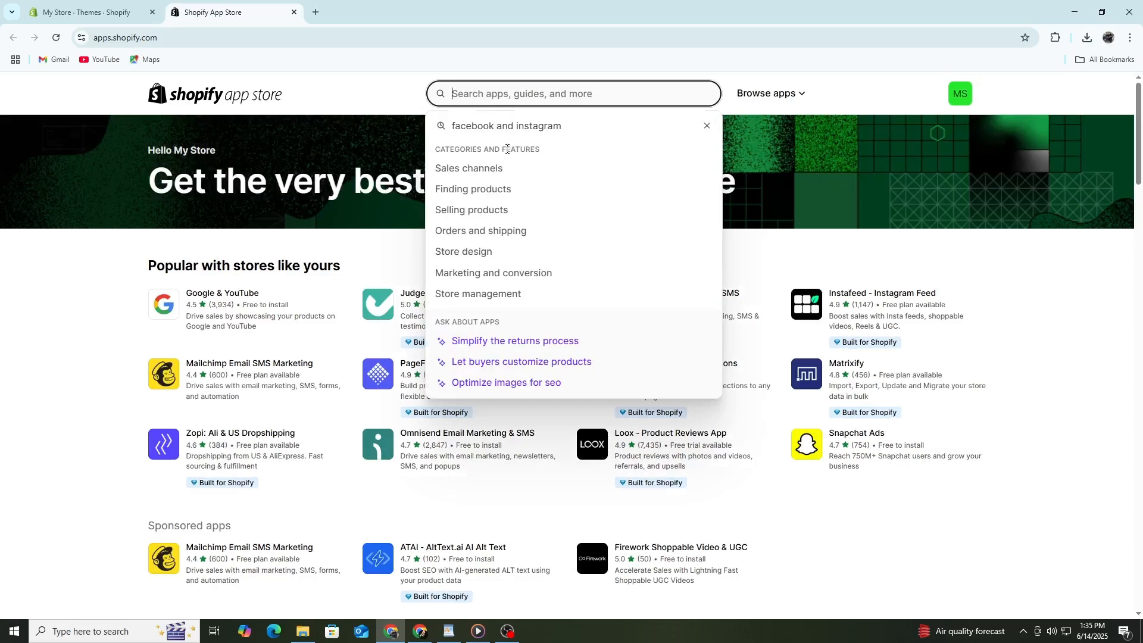
{"action": "key", "text": "Enter"}
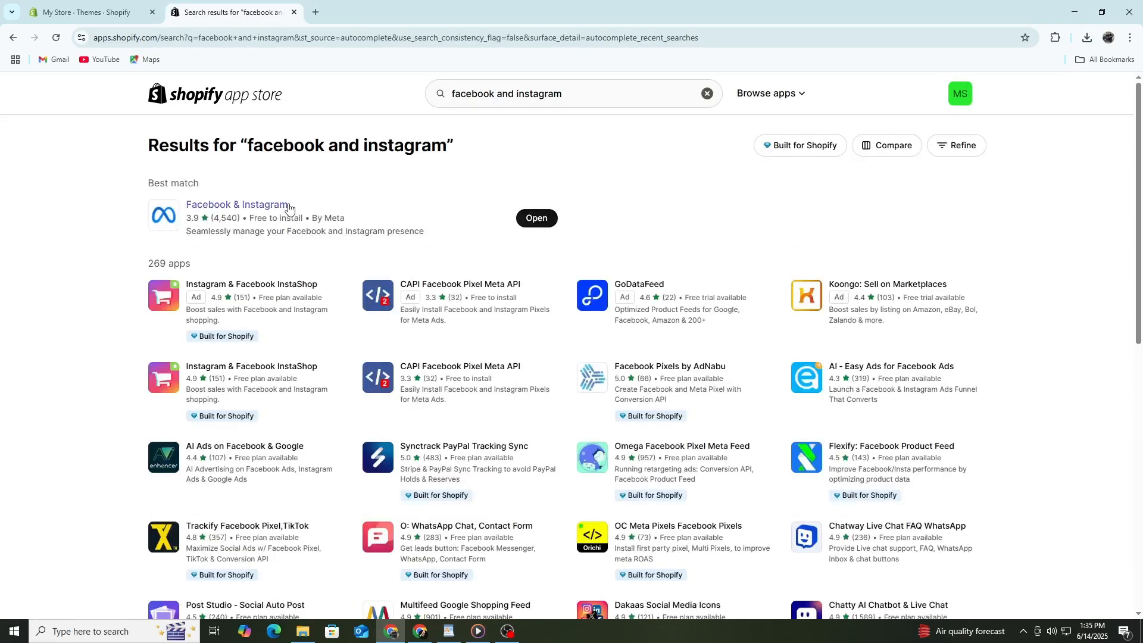
{"action": "left_click", "coordinate": [536, 218]}
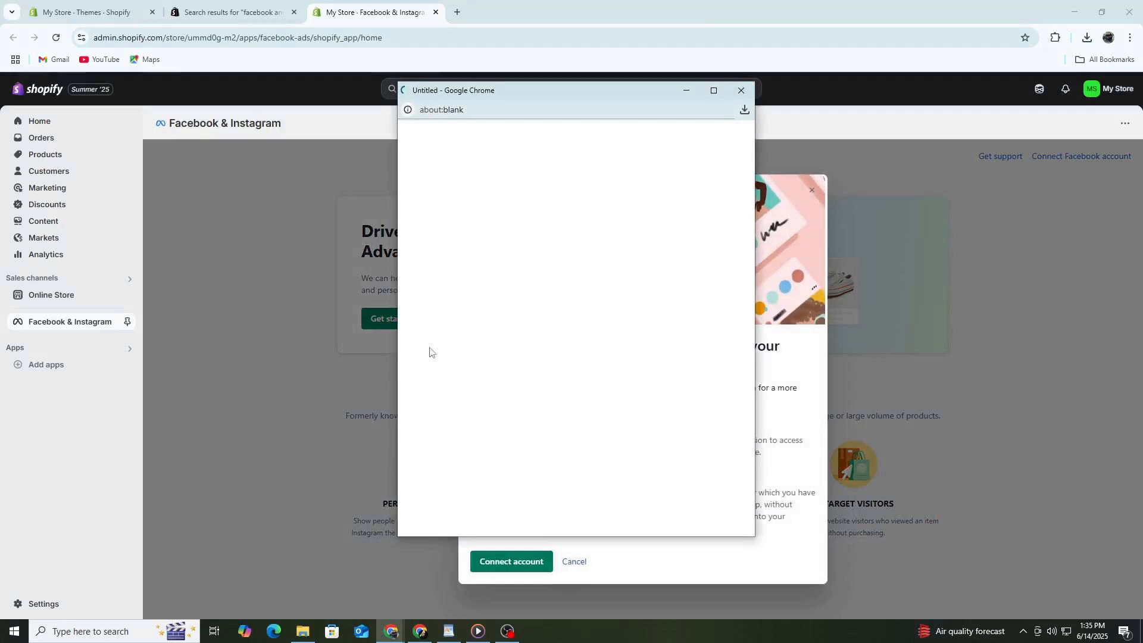
- Connect the Facebook account and save the Enhanced data sharing preference
{"action": "left_click", "coordinate": [741, 91]}
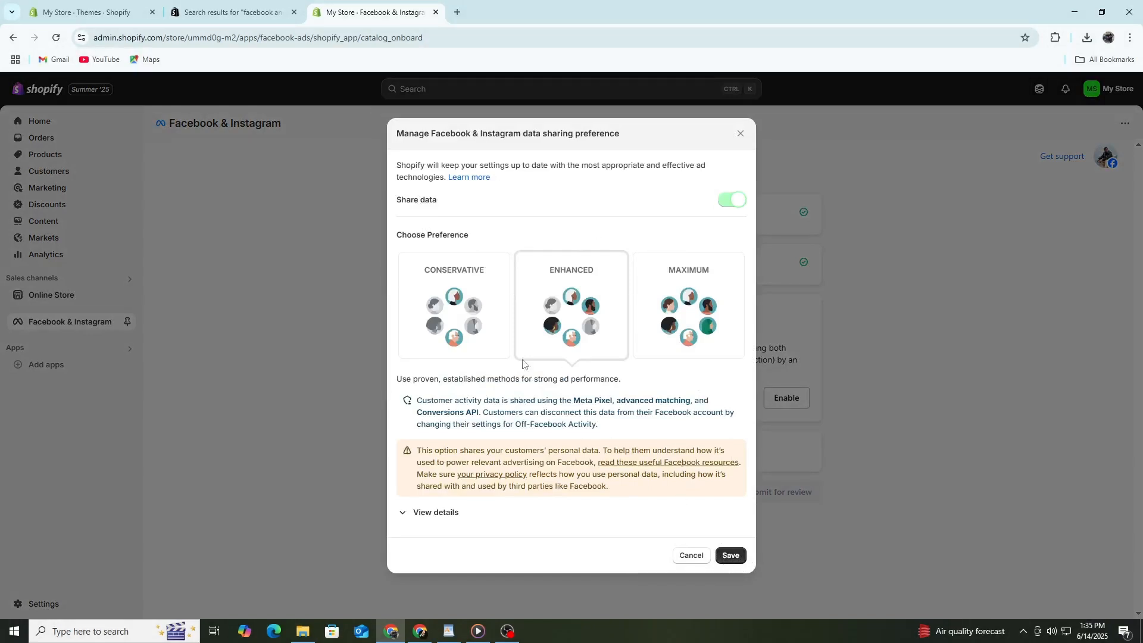
{"action": "left_click", "coordinate": [728, 555]}
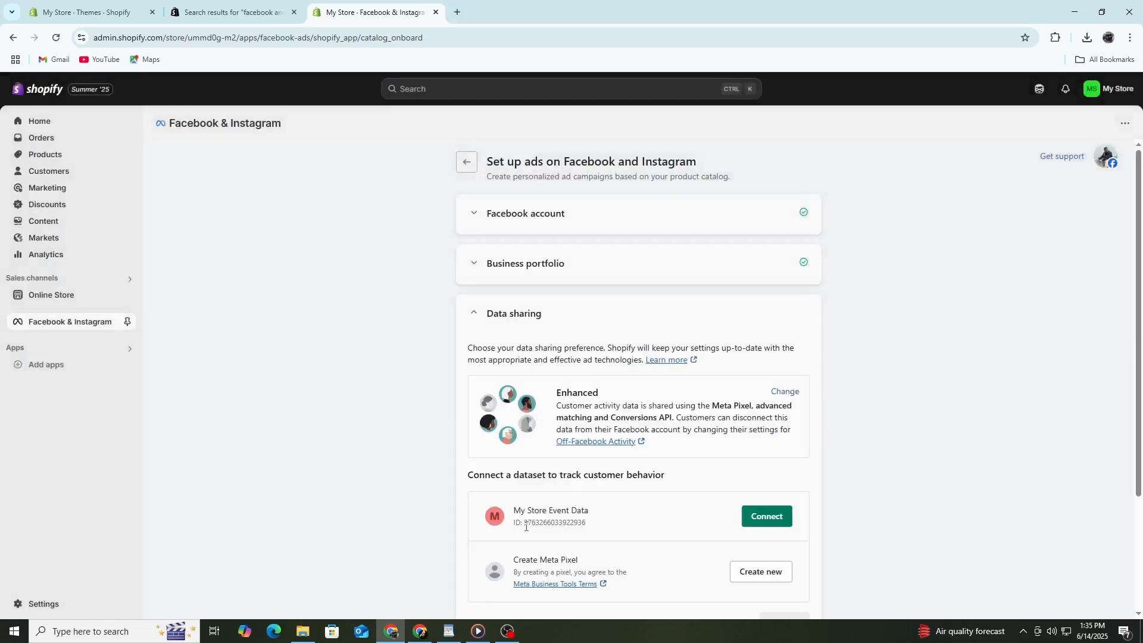
{"action": "scroll", "scroll_direction": "down", "scroll_amount": 3}
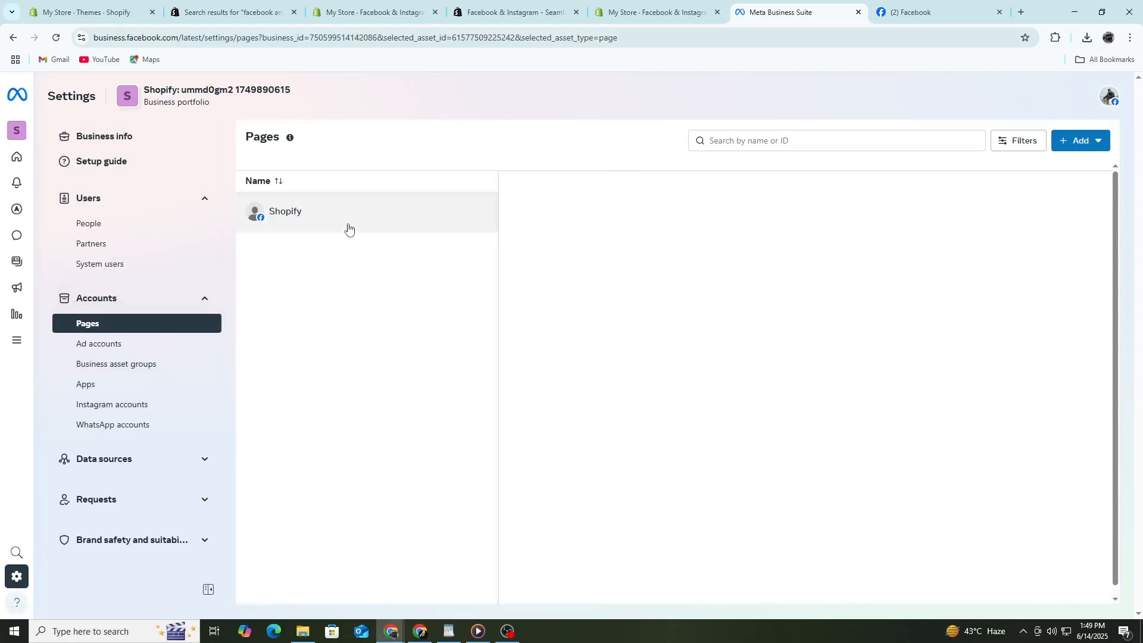
- Create a new ad account under the portfolio's Ad accounts, then view its datasets and pixels
{"action": "left_click", "coordinate": [285, 211]}
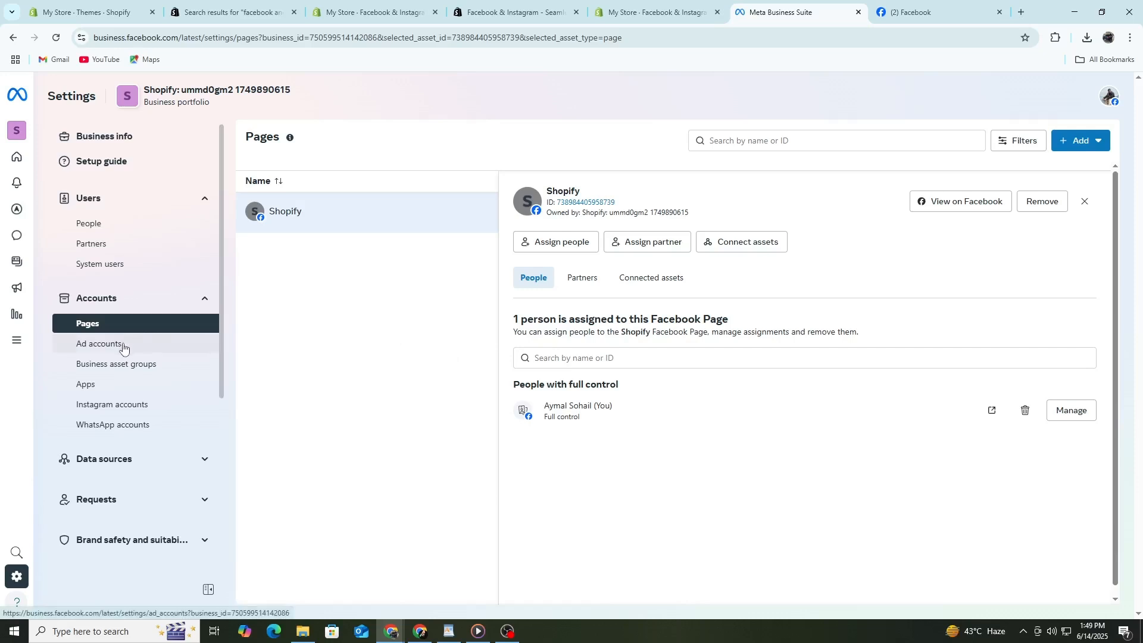
{"action": "left_click", "coordinate": [102, 343]}
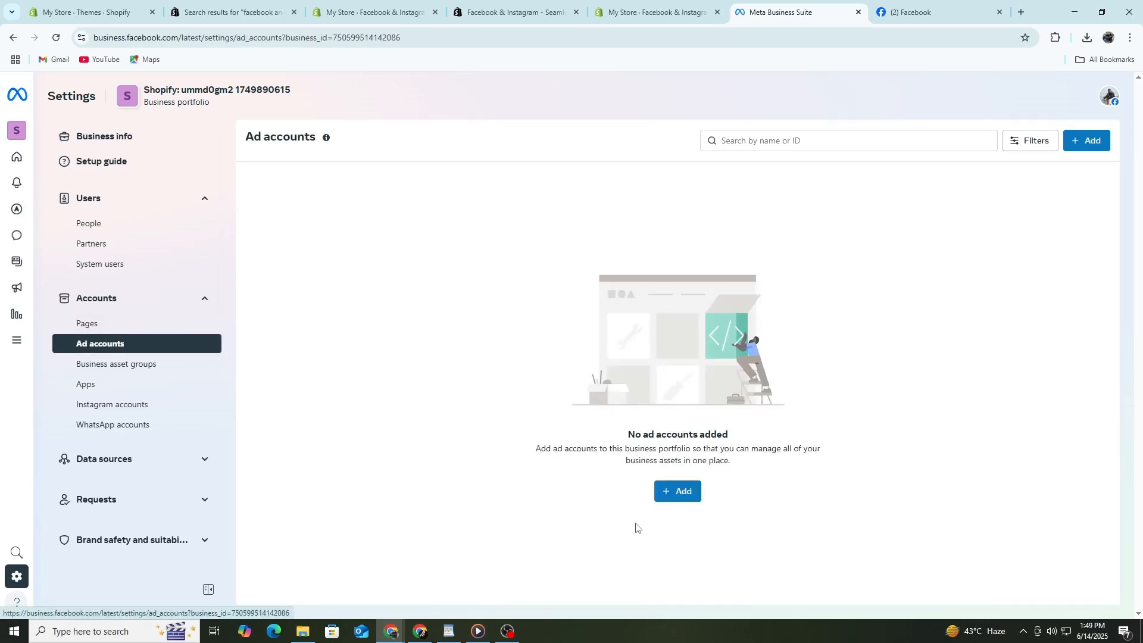
{"action": "left_click", "coordinate": [675, 490]}
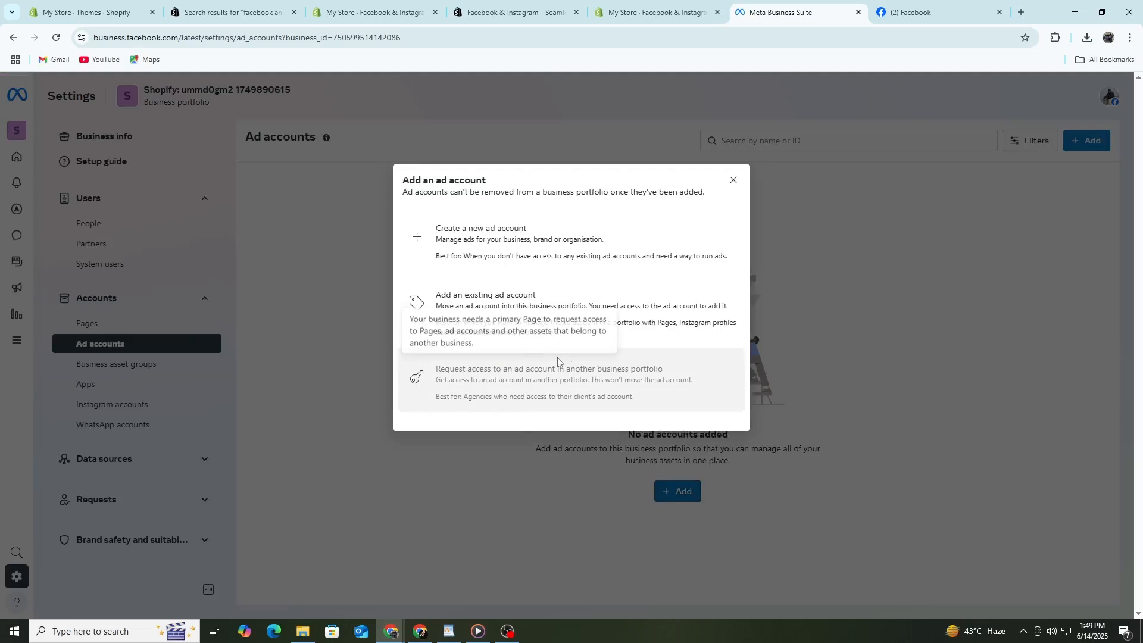
{"action": "left_click", "coordinate": [484, 233]}
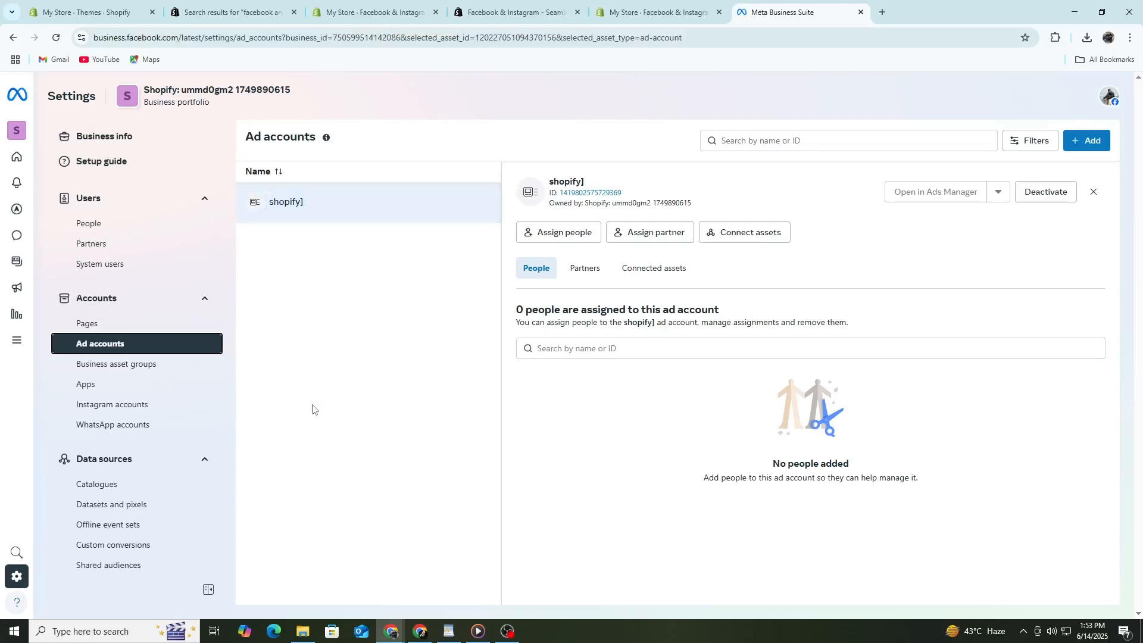
{"action": "left_click", "coordinate": [110, 504]}
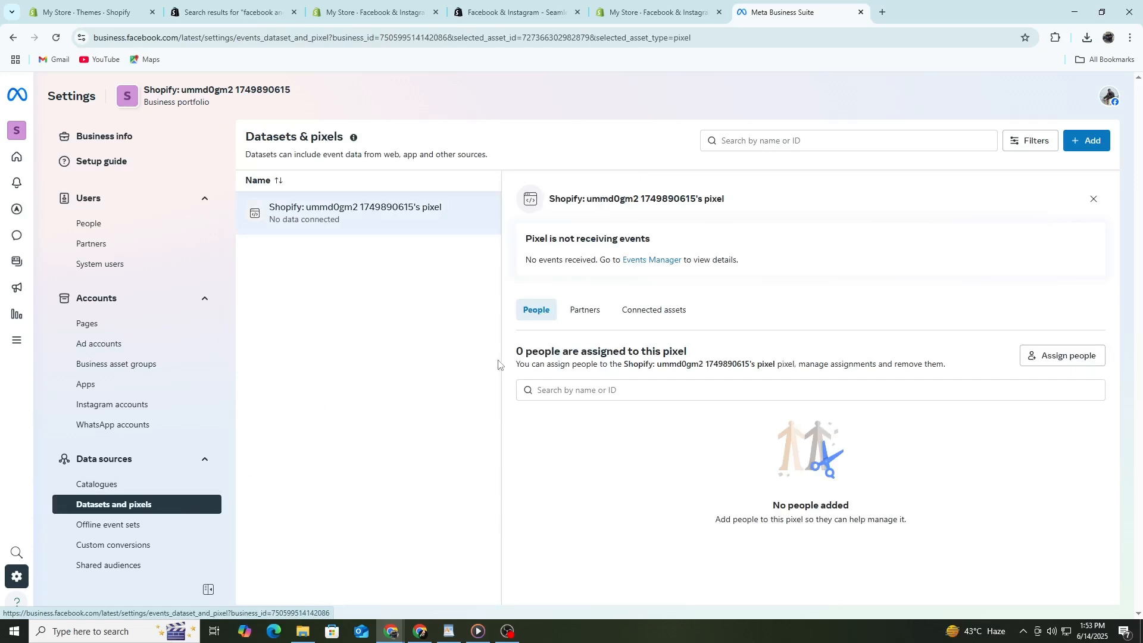
{"action": "mouse_move", "coordinate": [454, 341]}
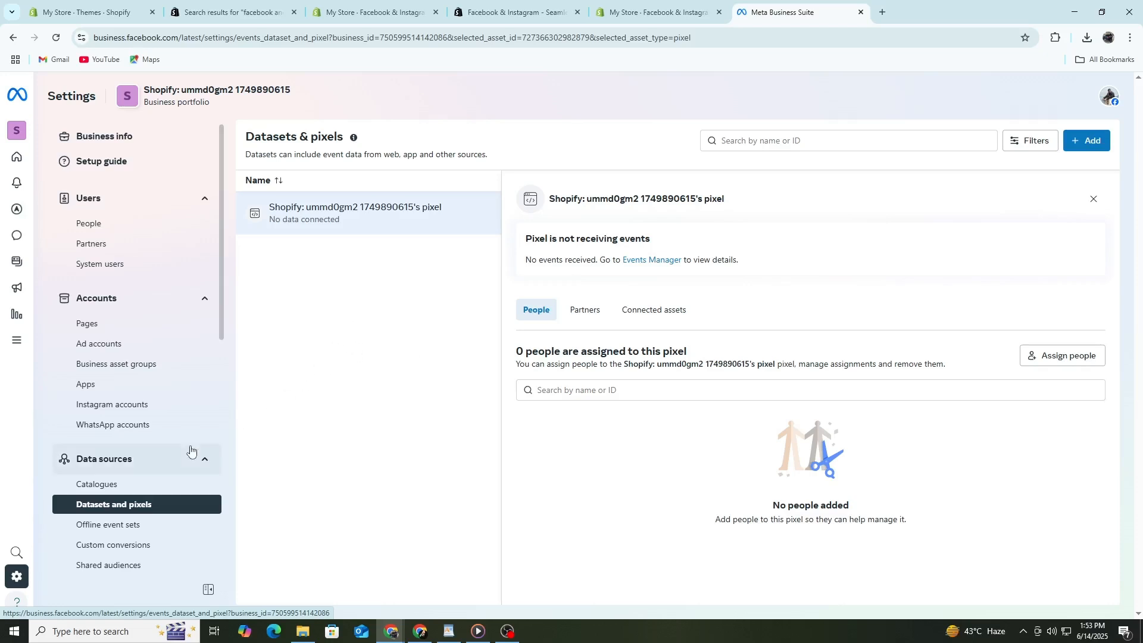
- Return to the Shopify 'My Store - Themes' browser tab
{"action": "left_click", "coordinate": [87, 12]}
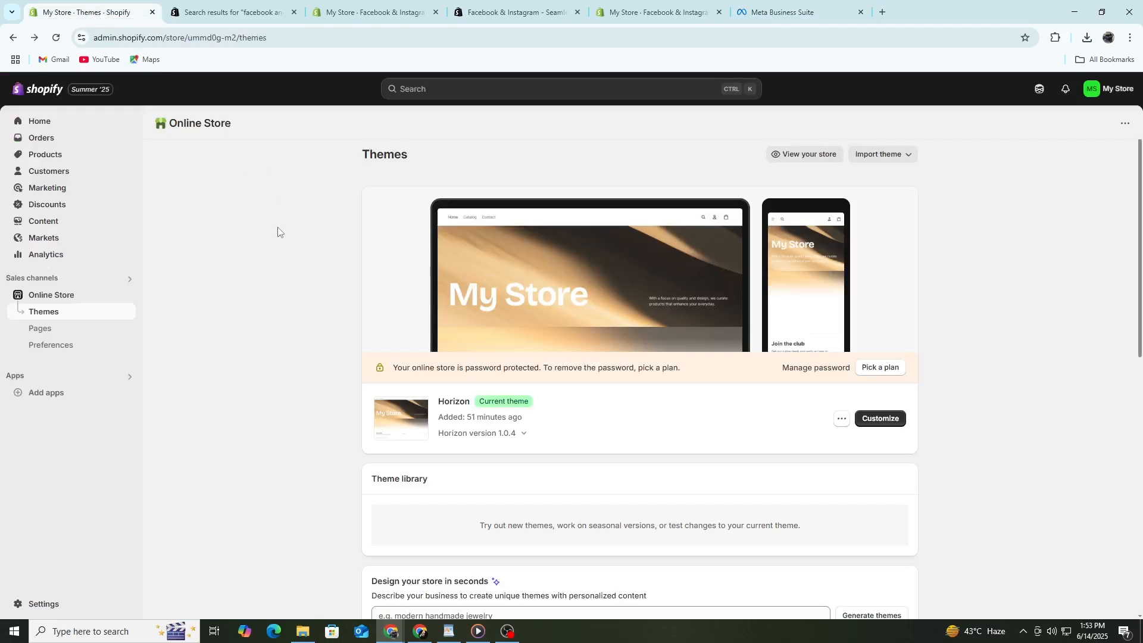
{"action": "mouse_move", "coordinate": [182, 517]}
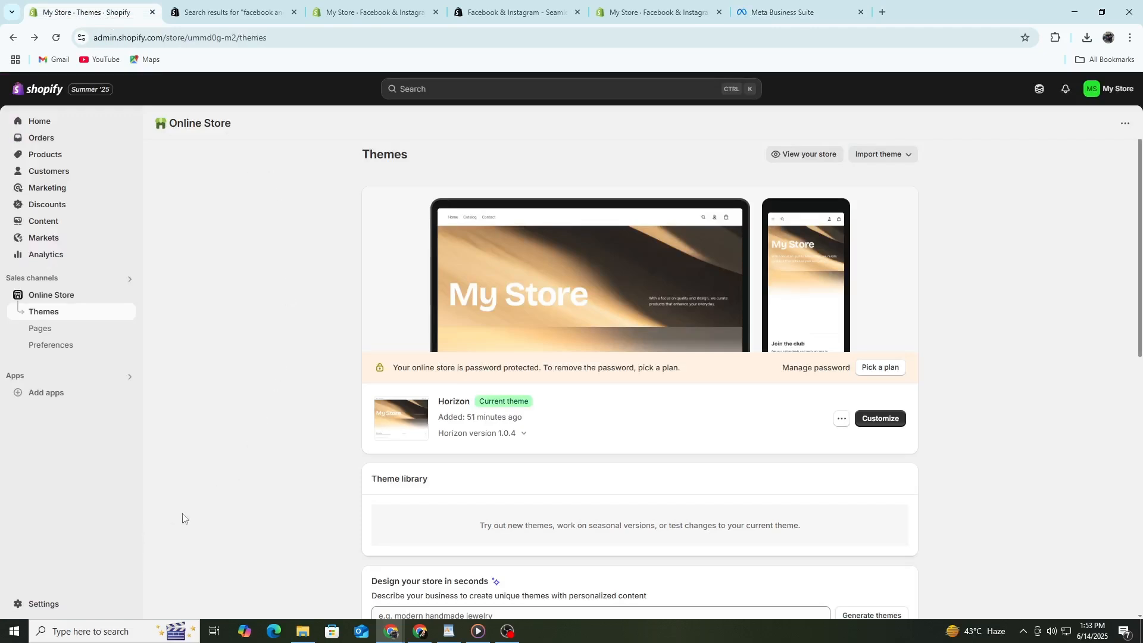
- View the primary domain ummd0g-m2.myshopify.com under Settings > Domains, then return to Meta Business Suite
{"action": "left_click", "coordinate": [43, 604]}
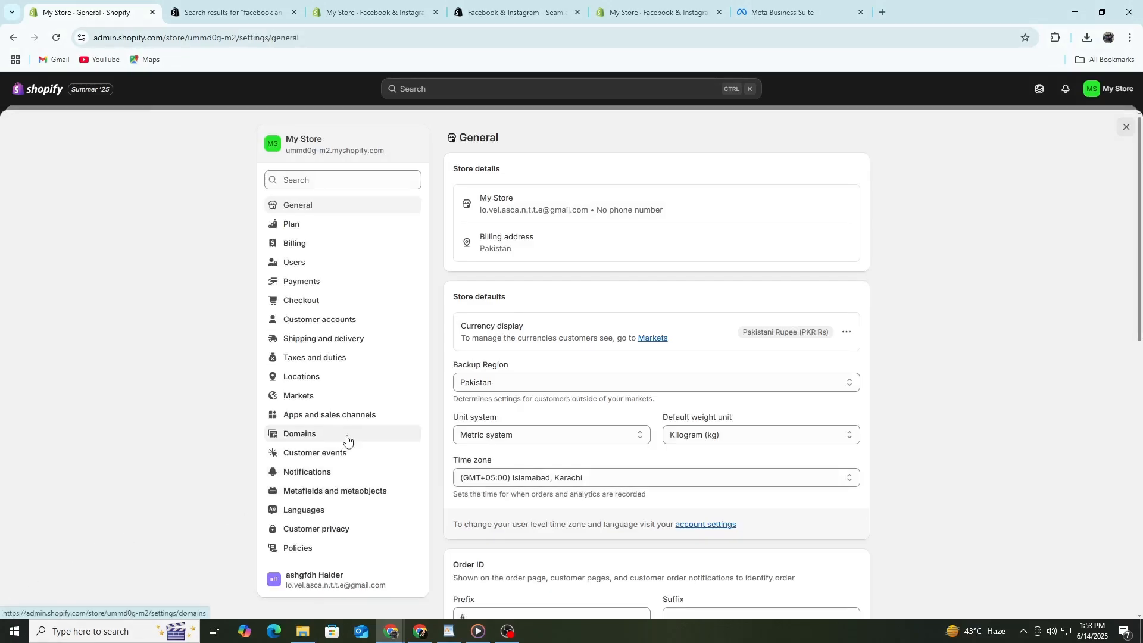
{"action": "left_click", "coordinate": [300, 434]}
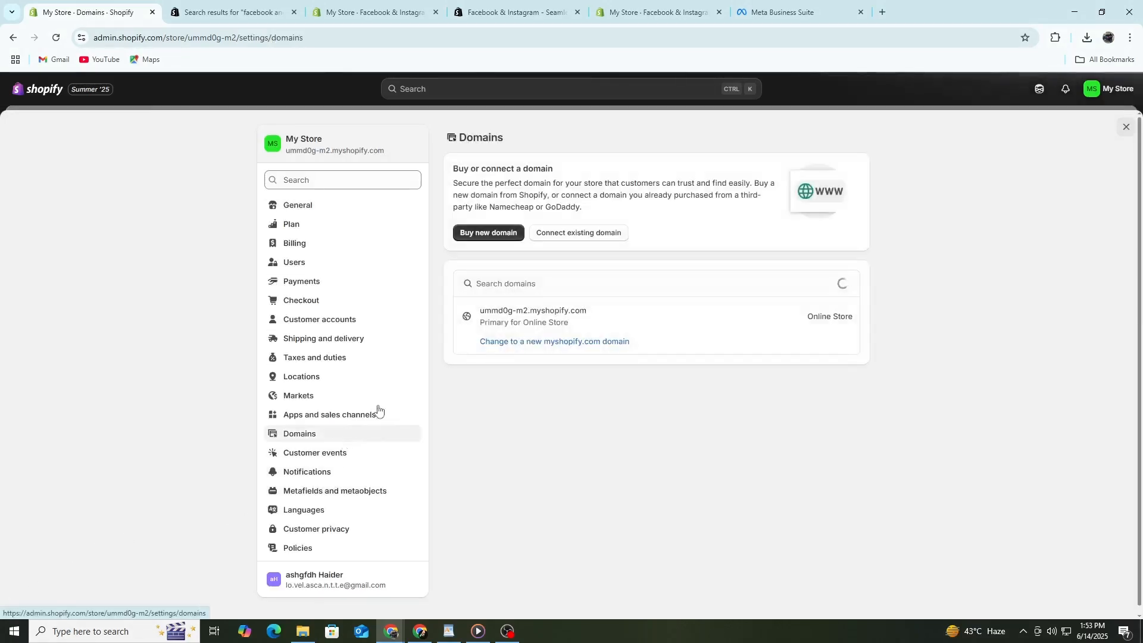
{"action": "left_click", "coordinate": [532, 316]}
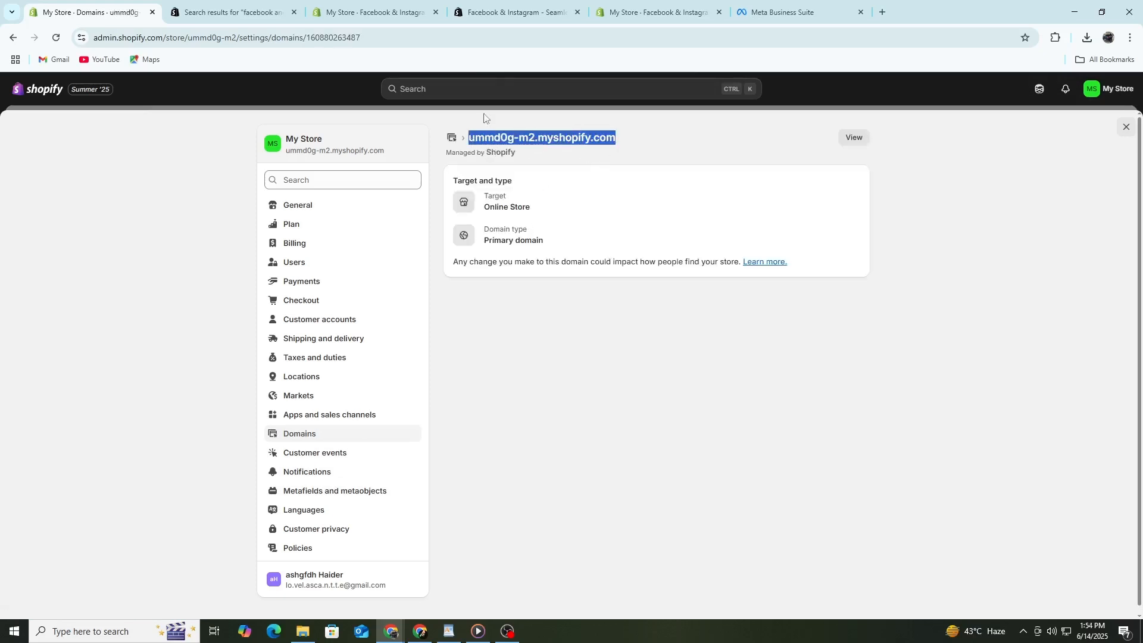
{"action": "left_click", "coordinate": [787, 12]}
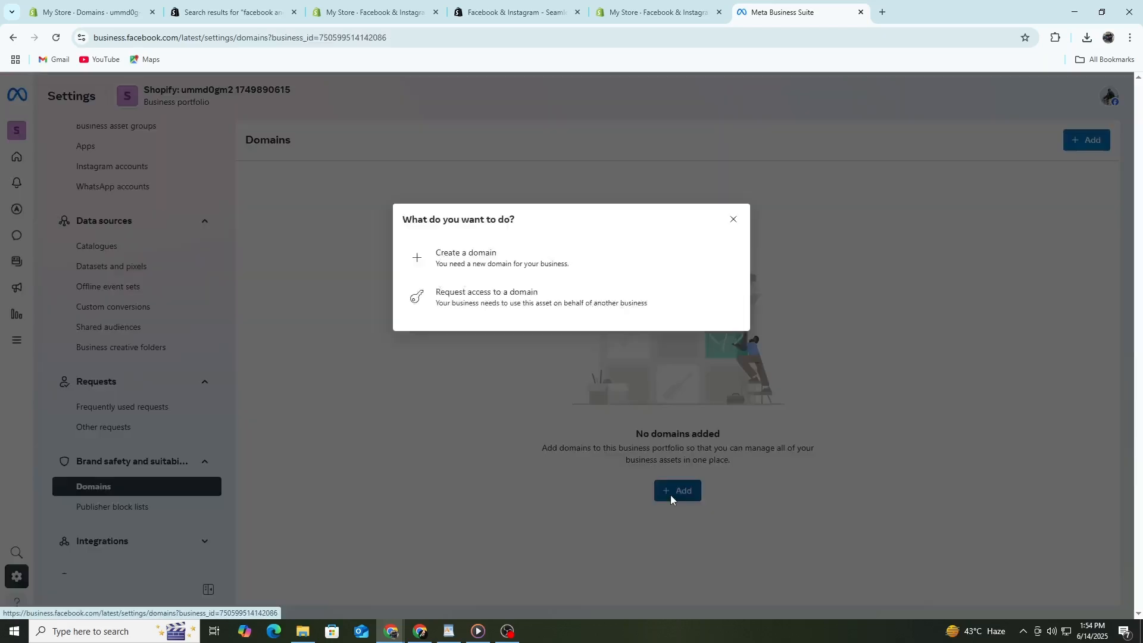
- Create the domain ummd0g-m2.myshopify.com in the business portfolio's Domains settings
{"action": "left_click", "coordinate": [466, 257]}
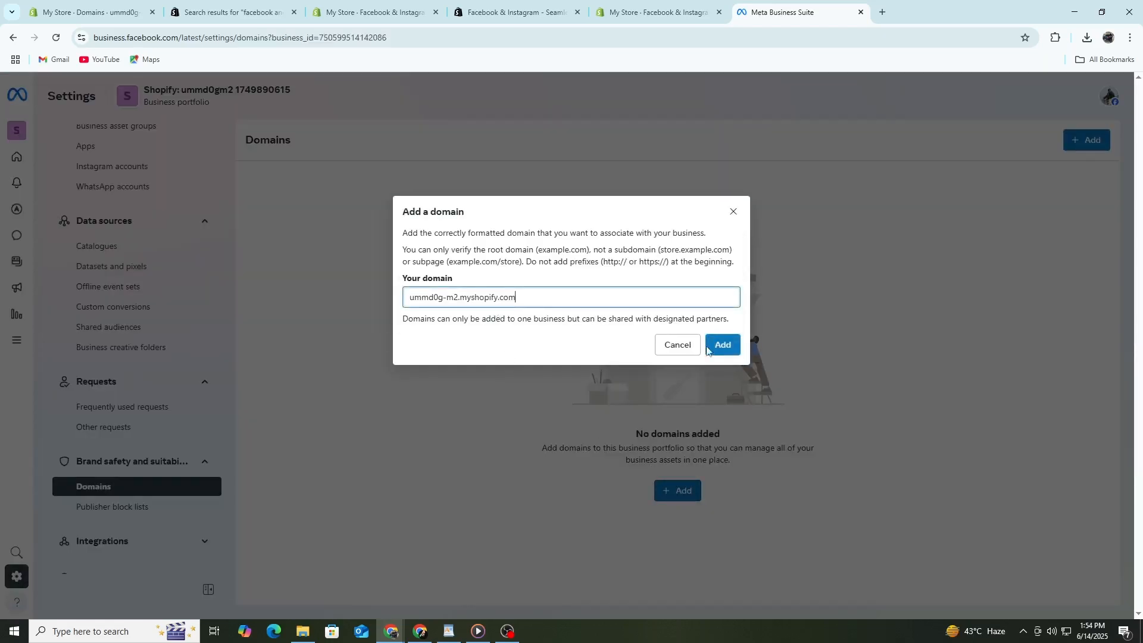
{"action": "left_click", "coordinate": [722, 344]}
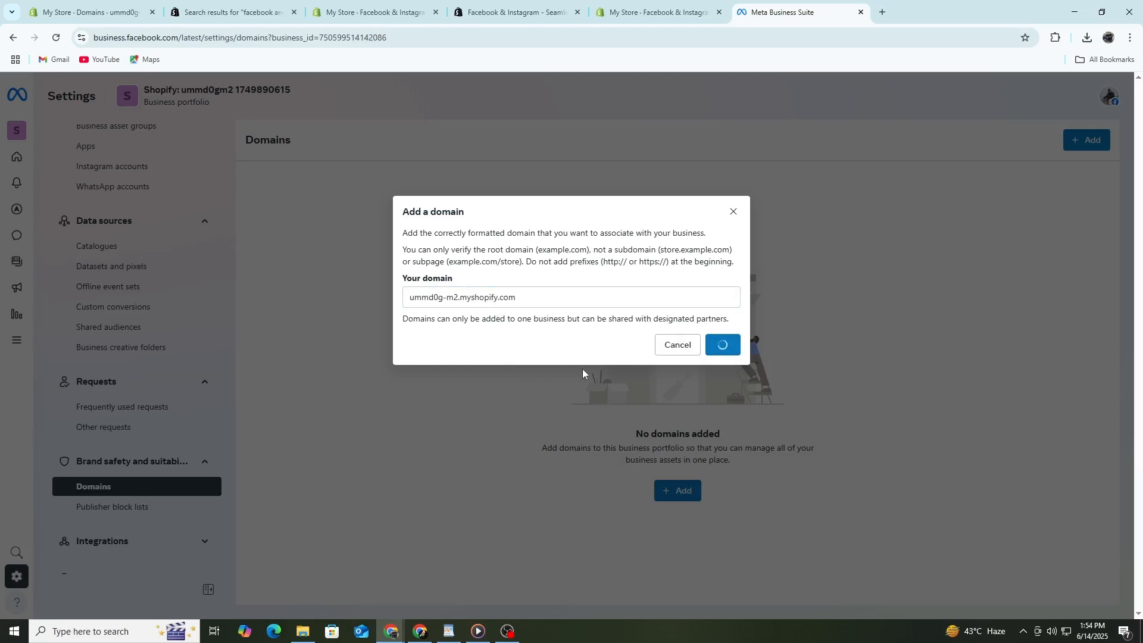
{"action": "left_click", "coordinate": [722, 344]}
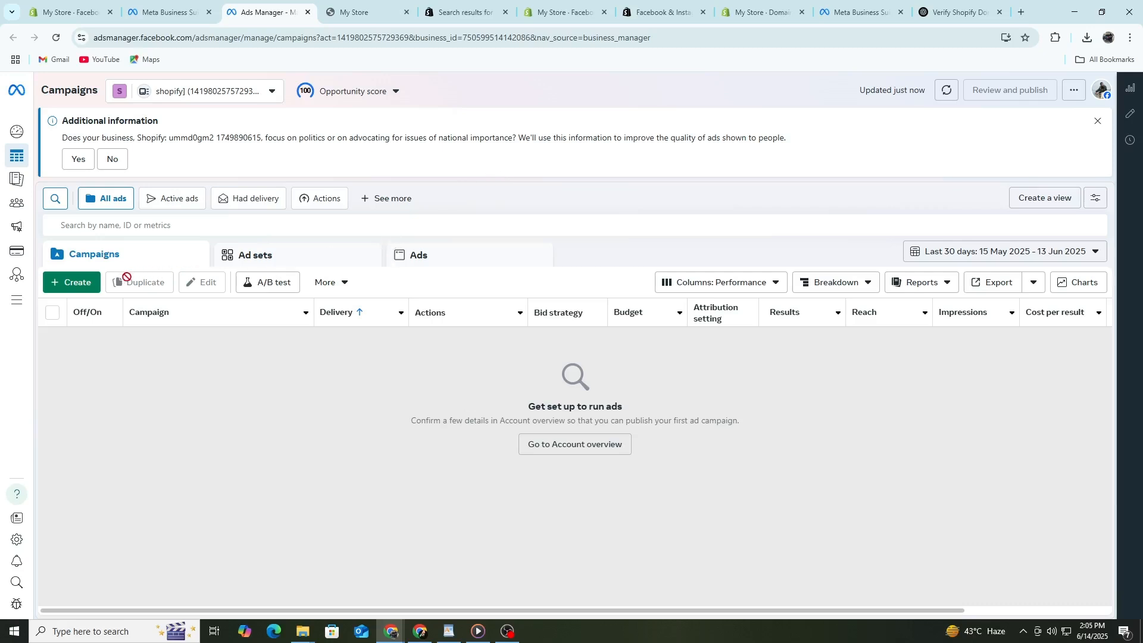
- Create a new campaign with the Sales objective and Auction buying type and continue
{"action": "left_click", "coordinate": [71, 283]}
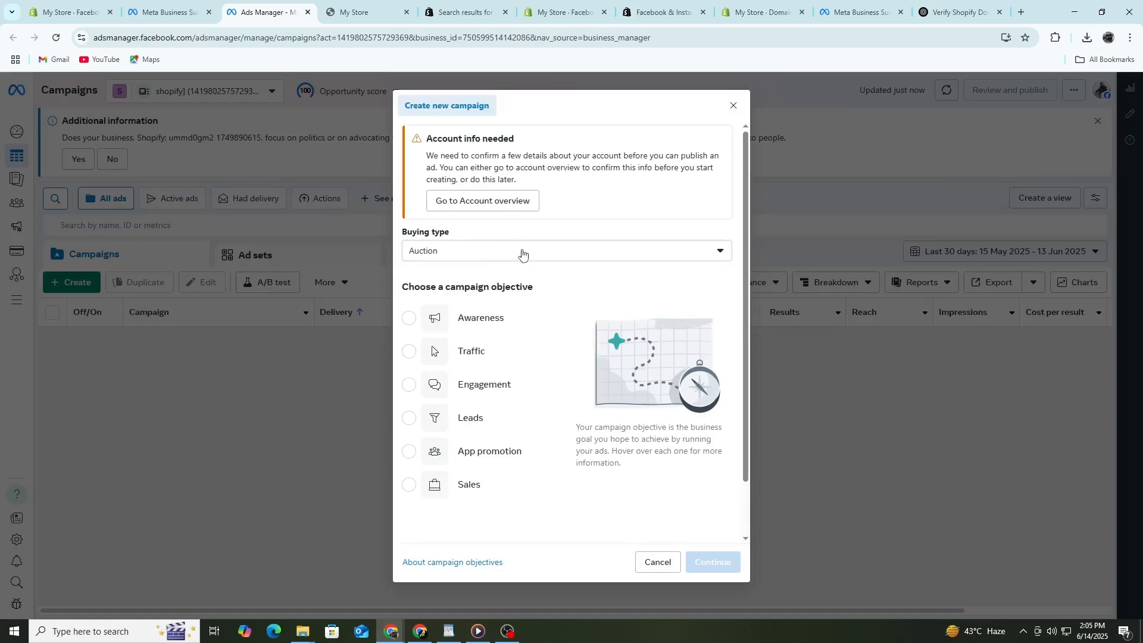
{"action": "mouse_move", "coordinate": [631, 260]}
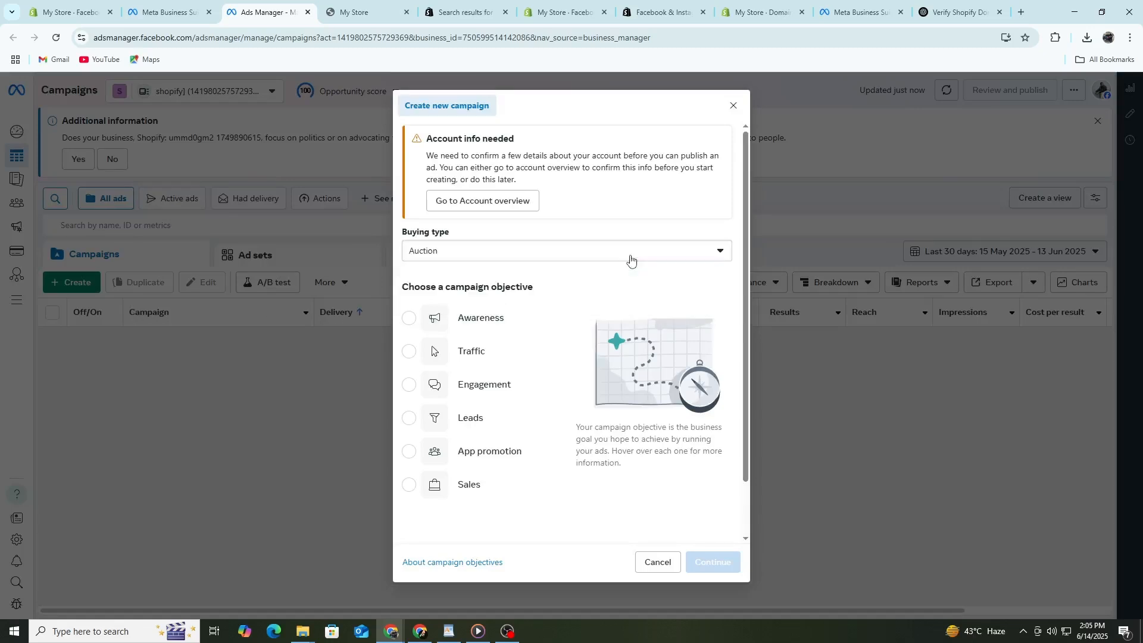
{"action": "left_click", "coordinate": [409, 484]}
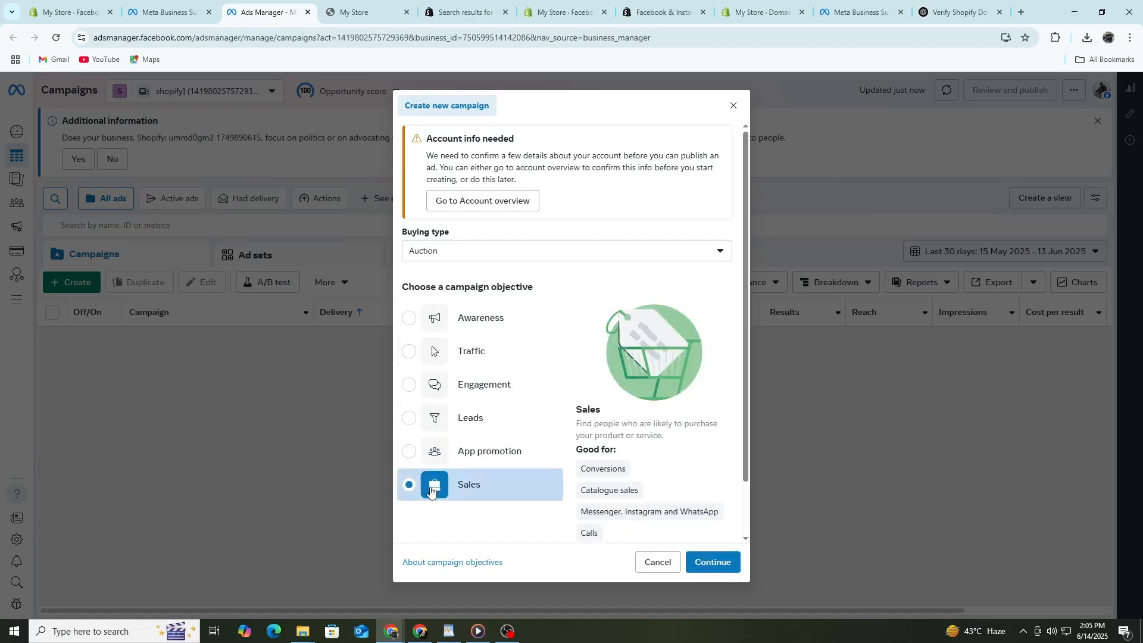
{"action": "left_click", "coordinate": [712, 562]}
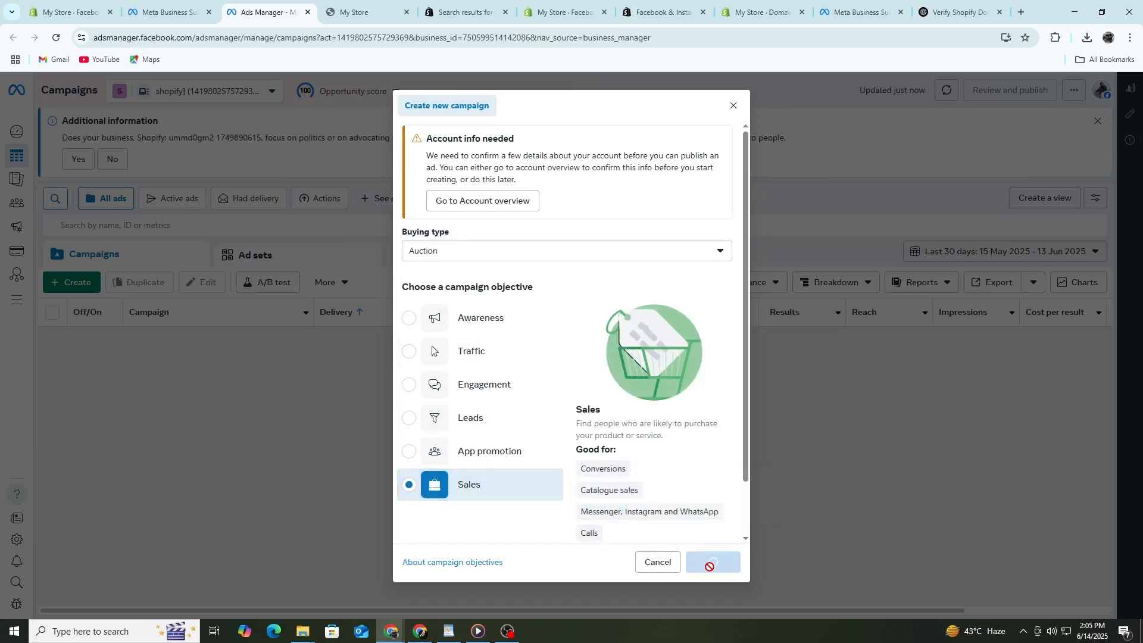
{"action": "left_click", "coordinate": [712, 562]}
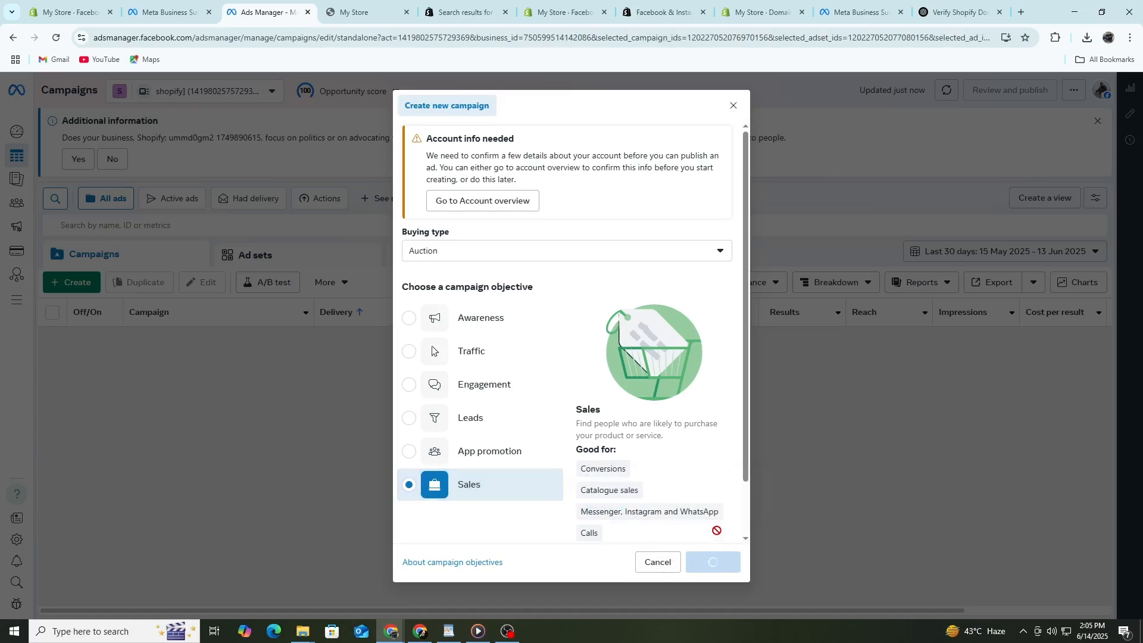
{"action": "left_click", "coordinate": [712, 571]}
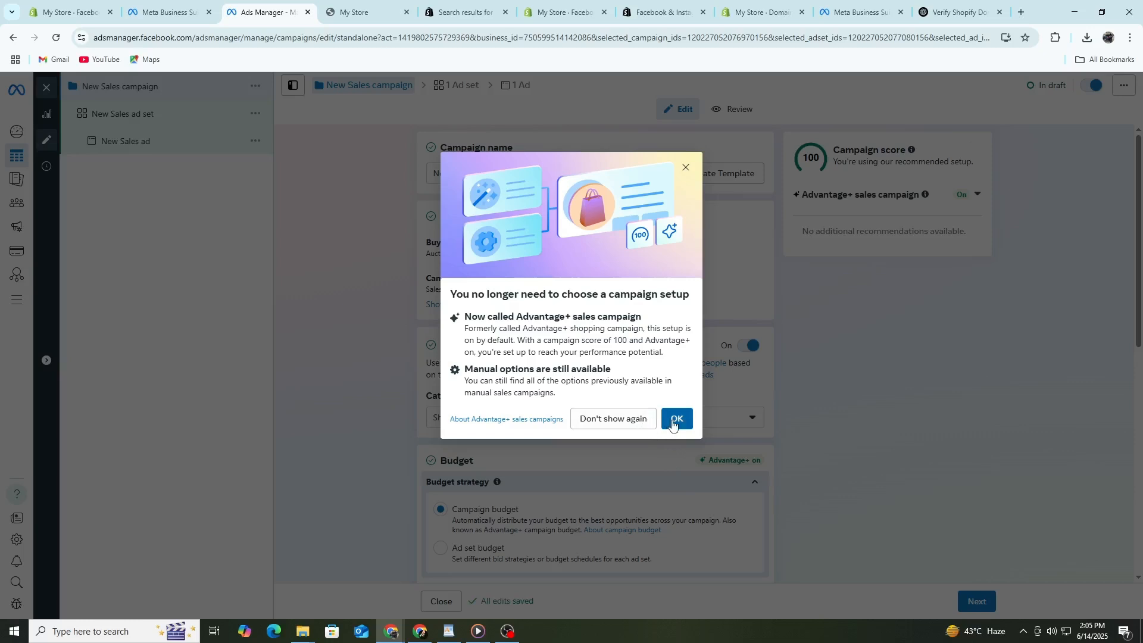
- Acknowledge the Advantage+ notice, review campaign settings, and select the New Sales ad set
{"action": "left_click", "coordinate": [675, 419]}
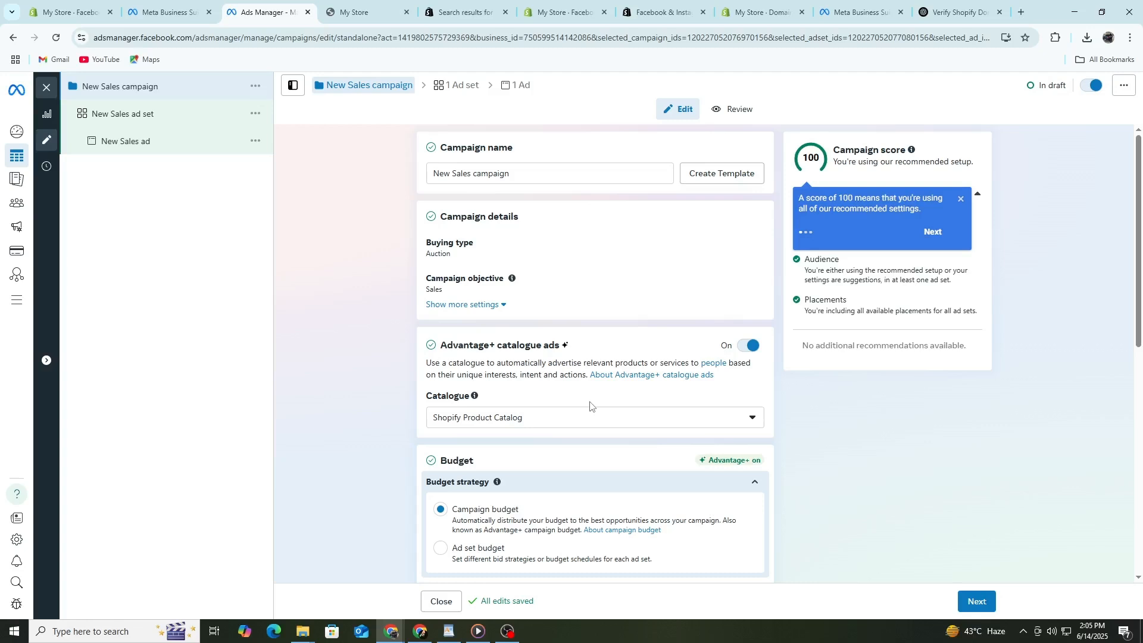
{"action": "scroll", "scroll_direction": "down", "scroll_amount": 3}
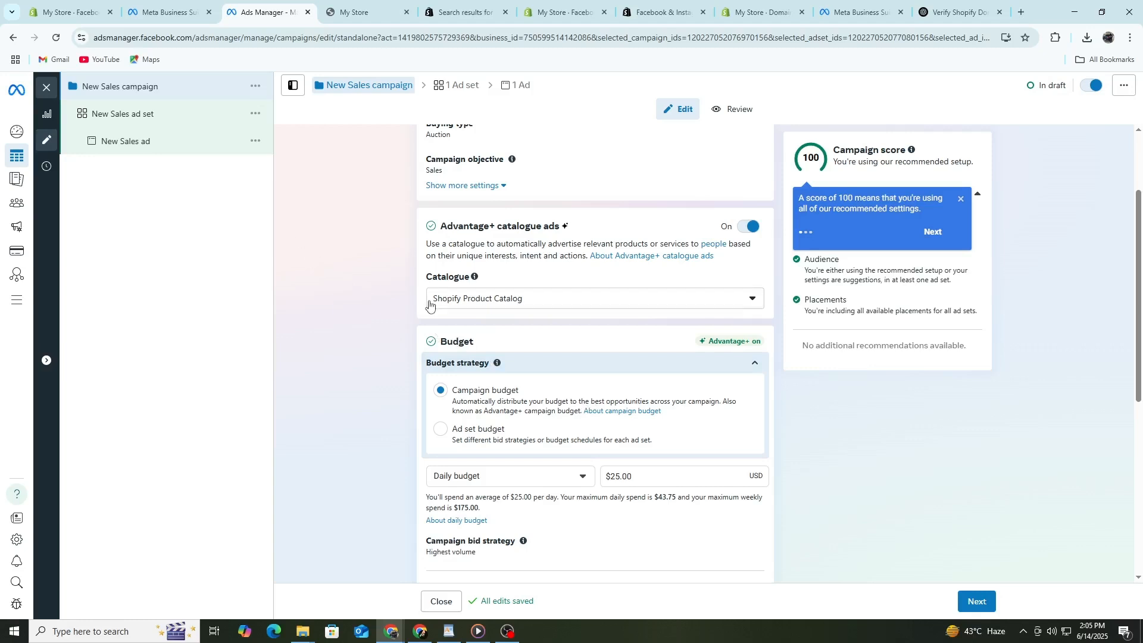
{"action": "scroll", "scroll_direction": "down", "scroll_amount": 3}
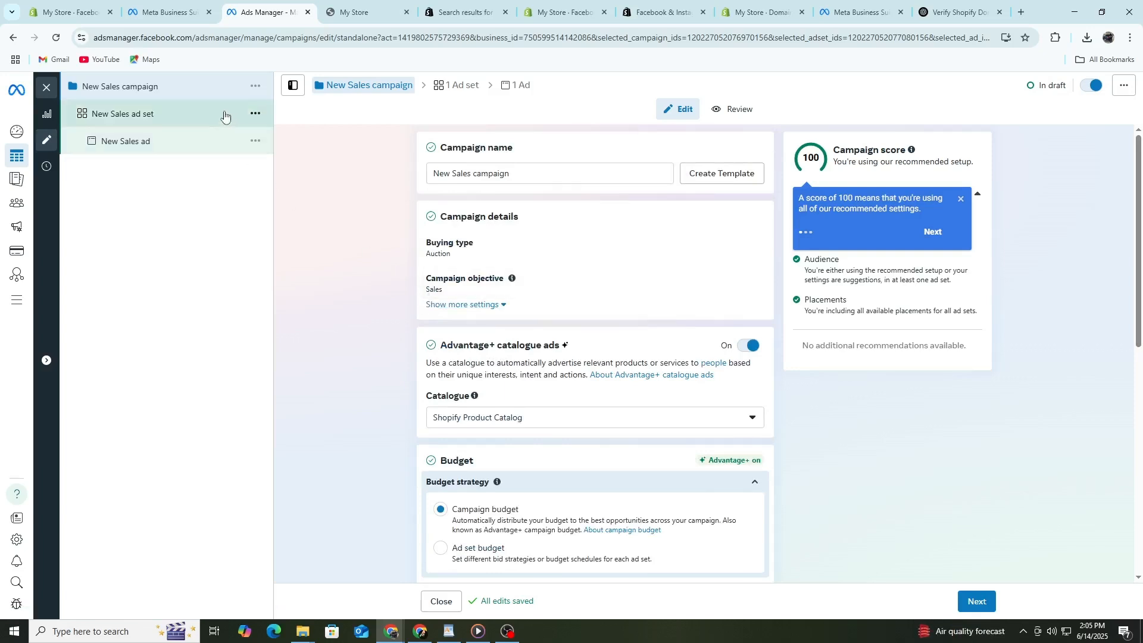
{"action": "left_click", "coordinate": [126, 114]}
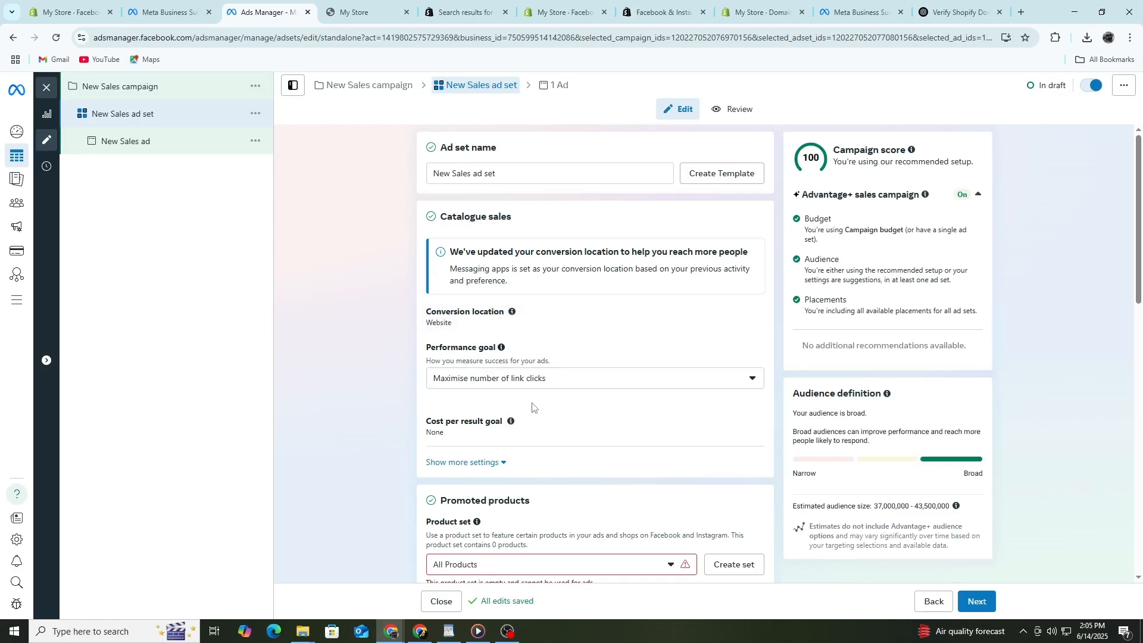
- Scroll through the ad set's Catalogue sales, Promoted products and $25 daily Budget & schedule settings
{"action": "scroll", "scroll_direction": "down", "scroll_amount": 3}
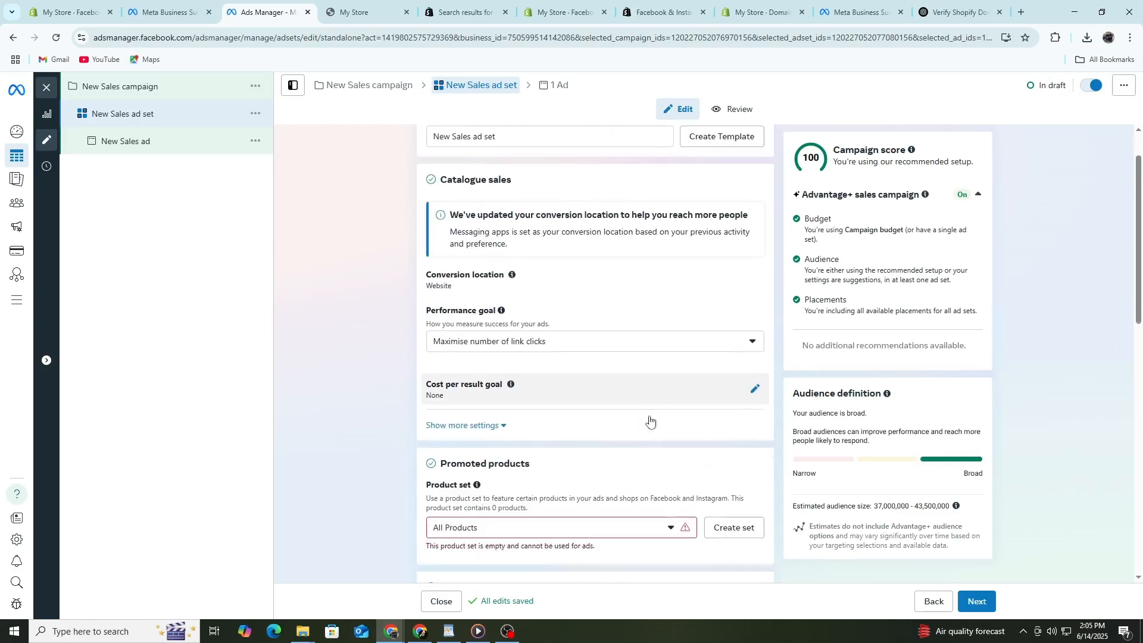
{"action": "scroll", "scroll_direction": "down", "scroll_amount": 3}
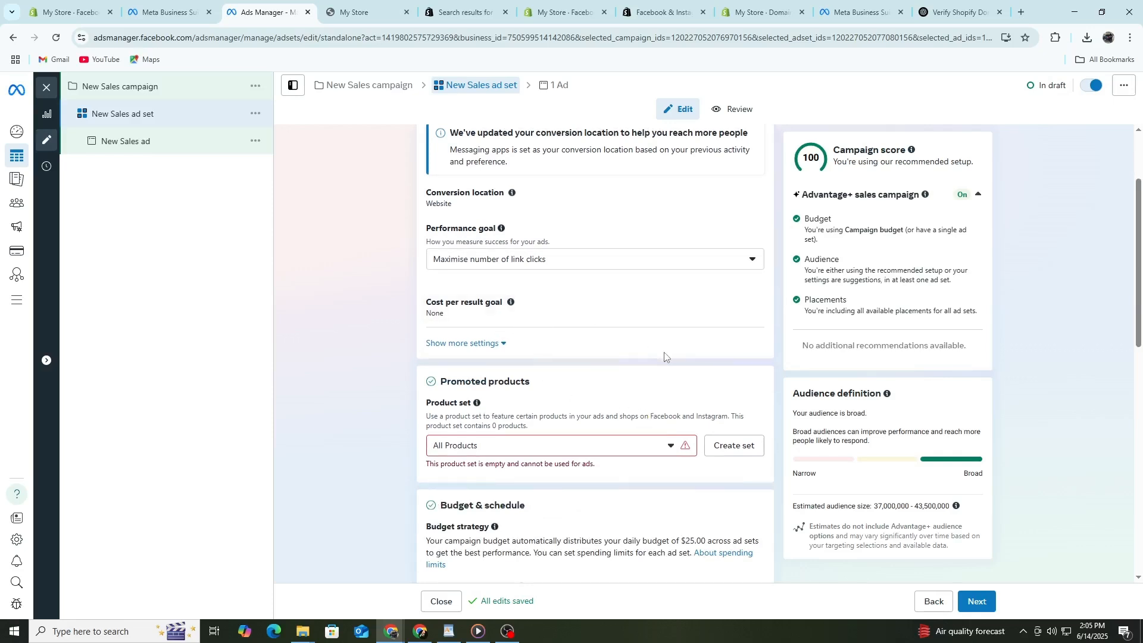
{"action": "scroll", "scroll_direction": "down", "scroll_amount": 3}
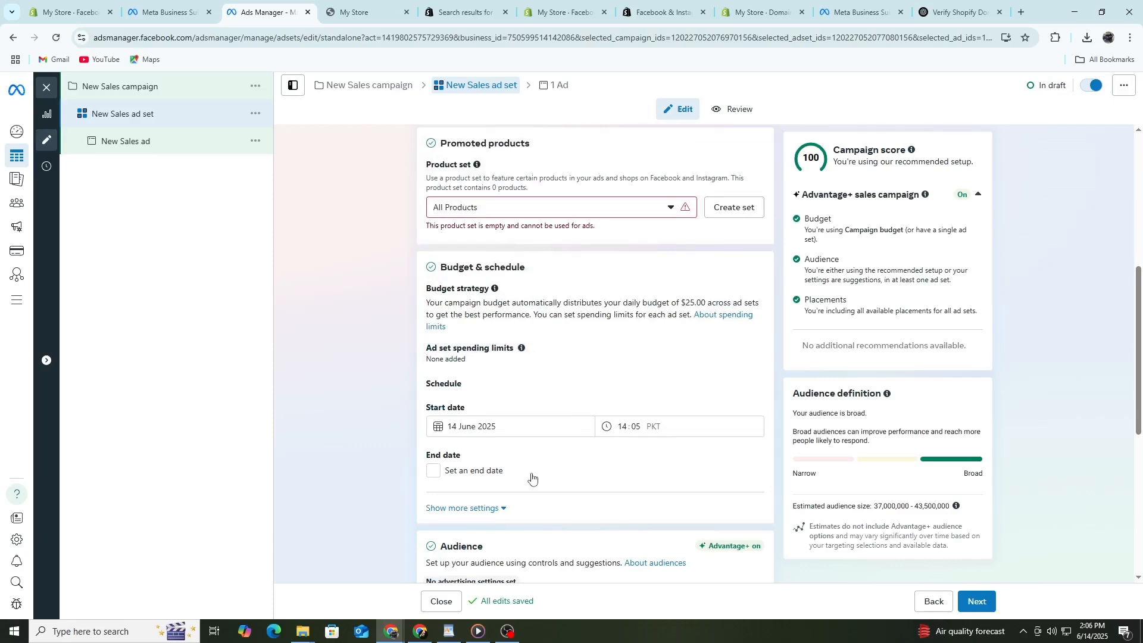
{"action": "mouse_move", "coordinate": [403, 455]}
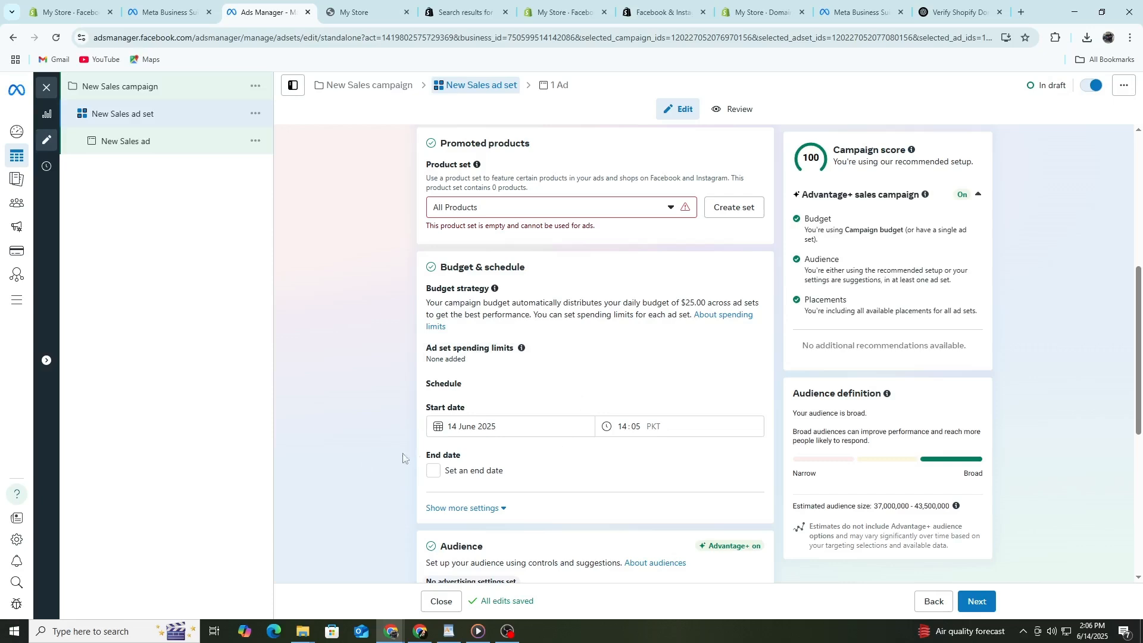
{"action": "scroll", "scroll_direction": "down", "scroll_amount": 3}
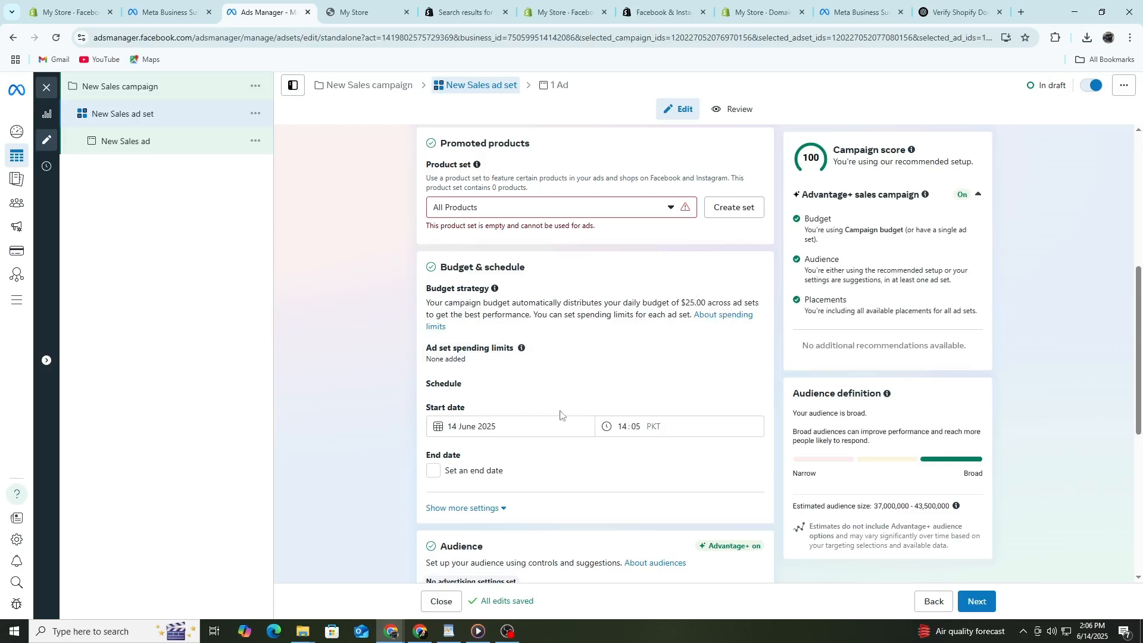
{"action": "scroll", "scroll_direction": "down", "scroll_amount": 3}
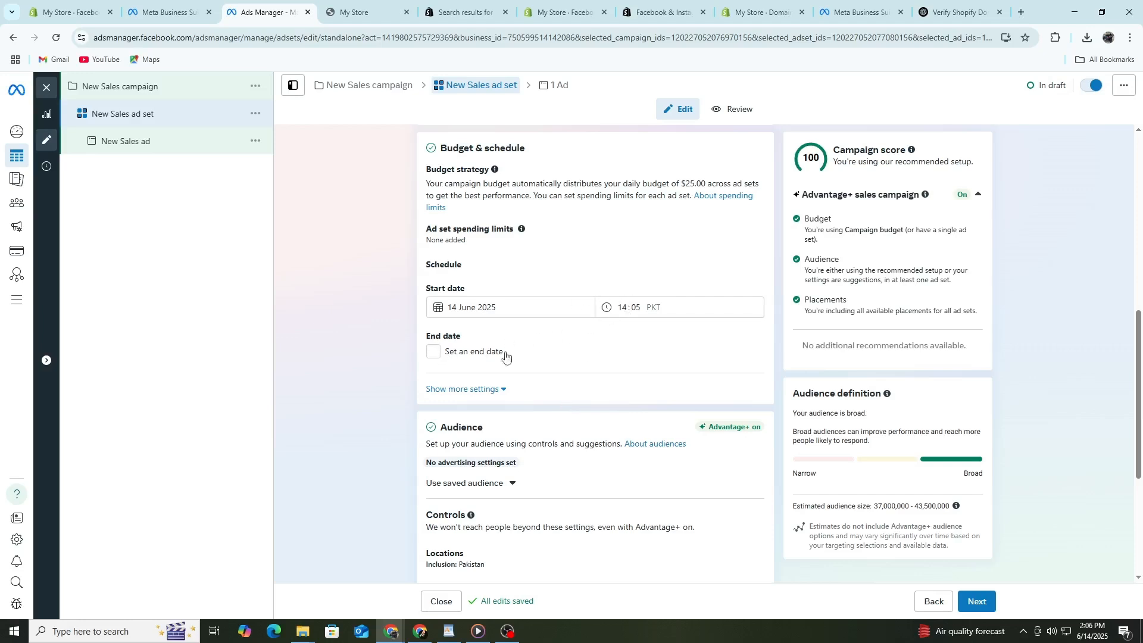
{"action": "scroll", "scroll_direction": "down", "scroll_amount": 3}
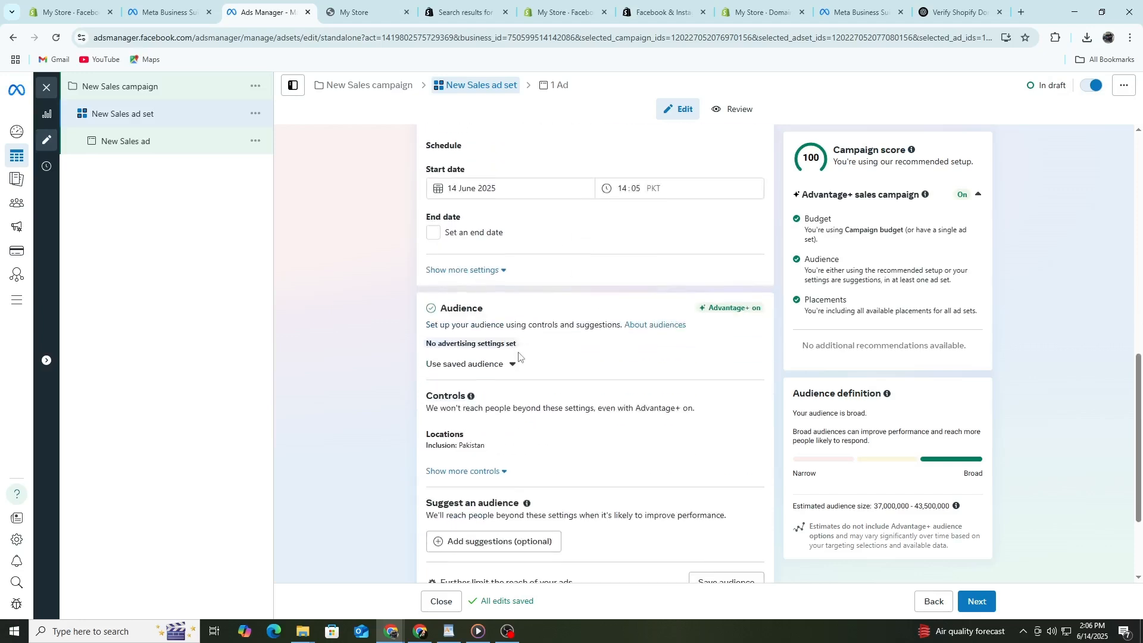
{"action": "scroll", "scroll_direction": "down", "scroll_amount": 3}
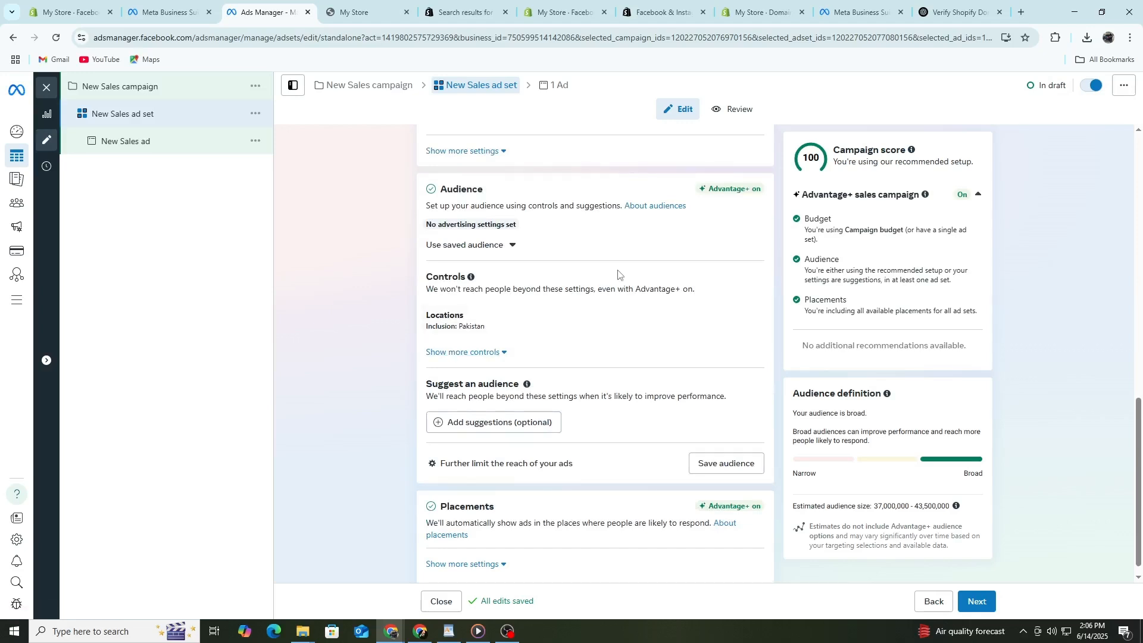
{"action": "mouse_move", "coordinate": [609, 282]}
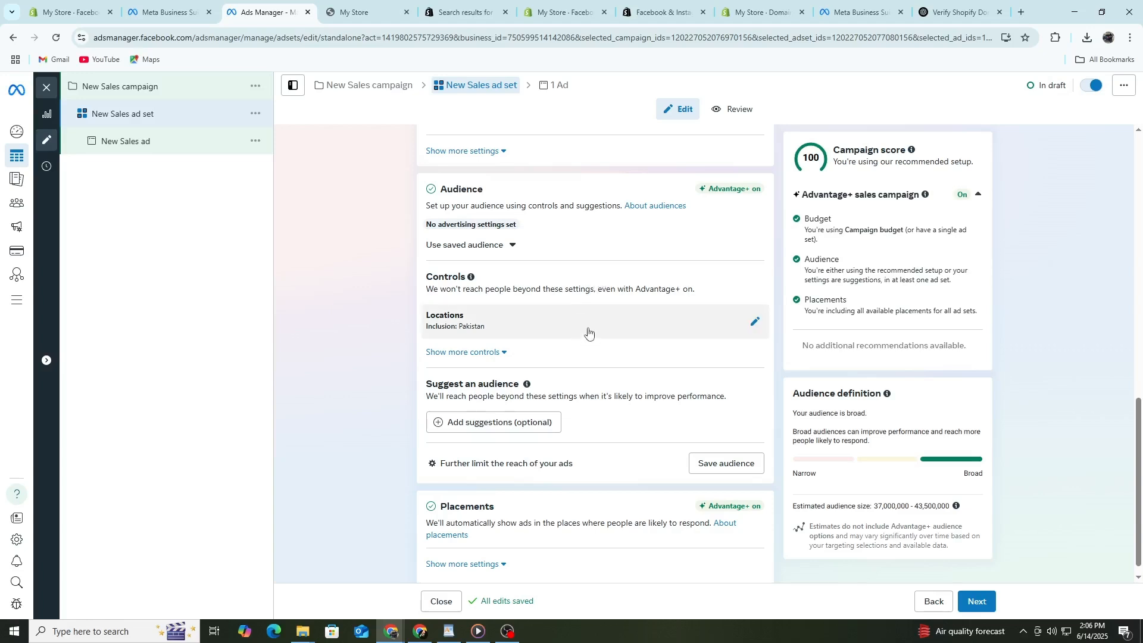
{"action": "mouse_move", "coordinate": [565, 331]}
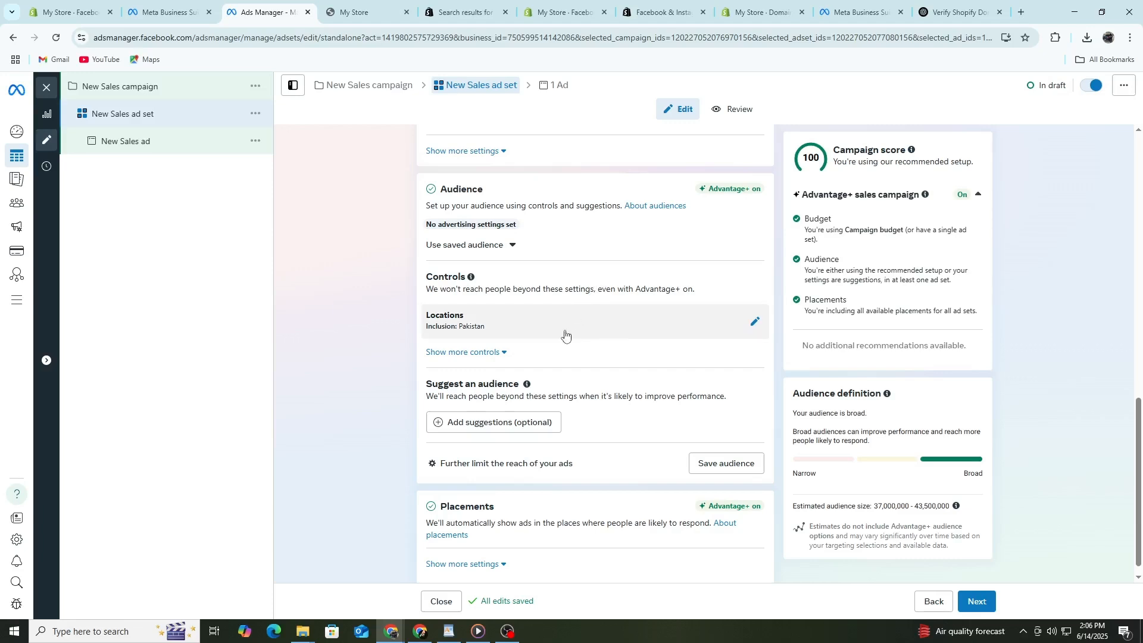
{"action": "mouse_move", "coordinate": [565, 336]}
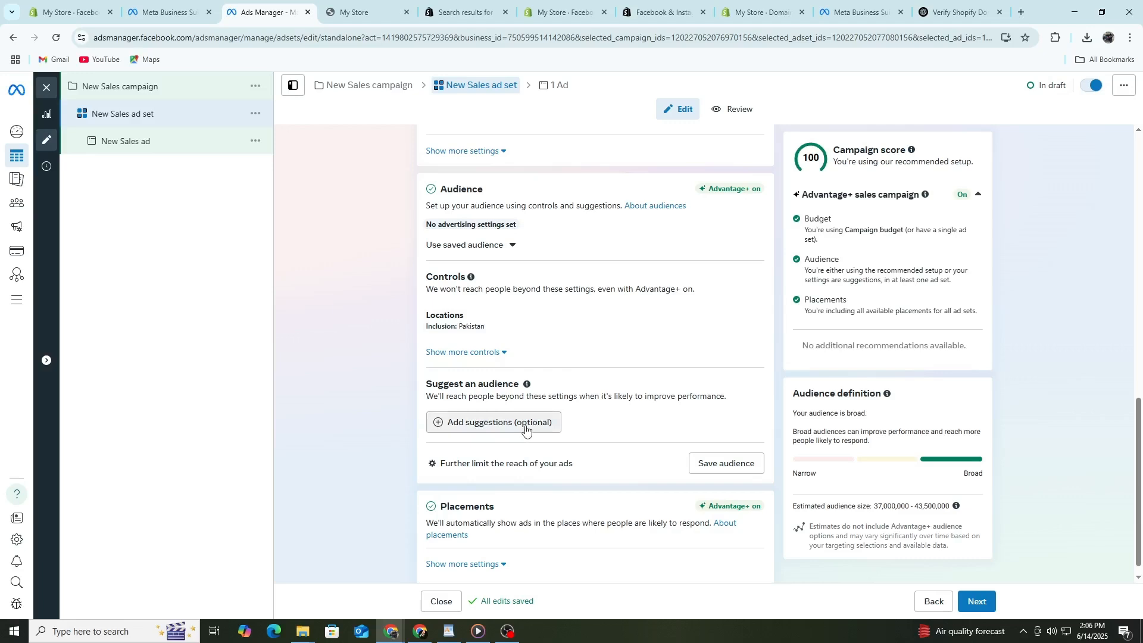
{"action": "left_click", "coordinate": [509, 422]}
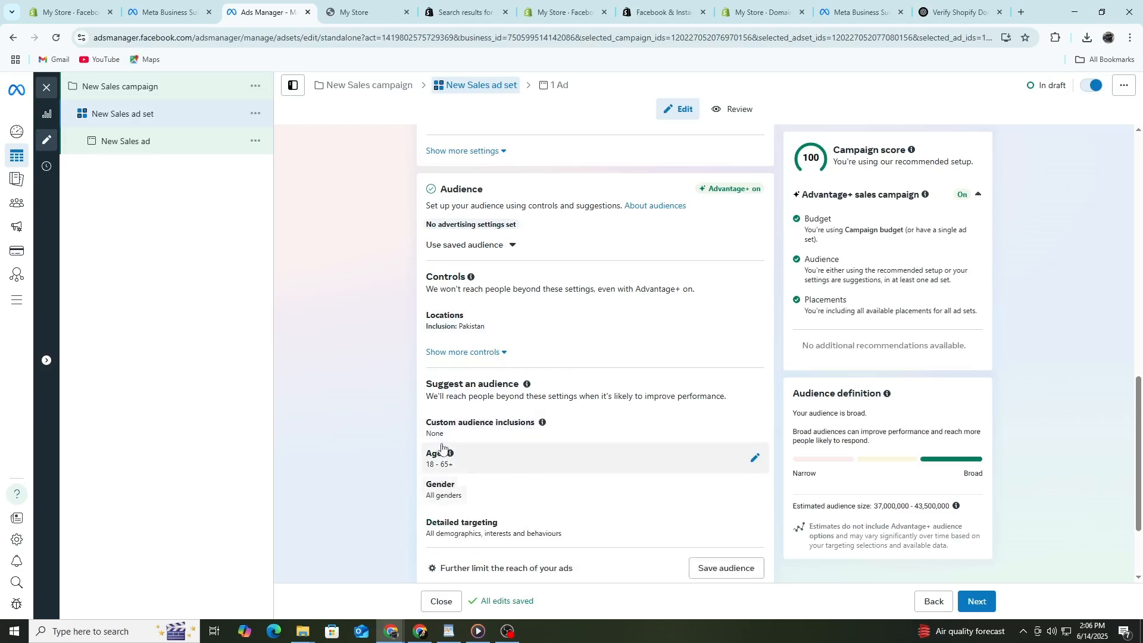
{"action": "mouse_move", "coordinate": [739, 463]}
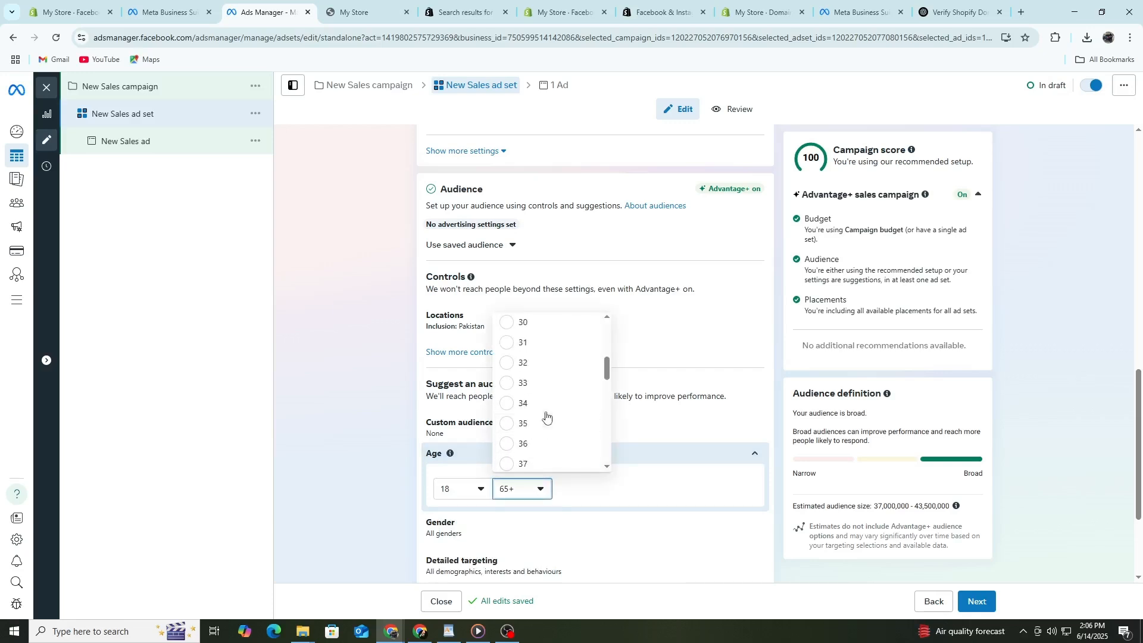
- Cap the audience at ages 18–34 and expand detailed targeting
{"action": "left_click", "coordinate": [523, 402]}
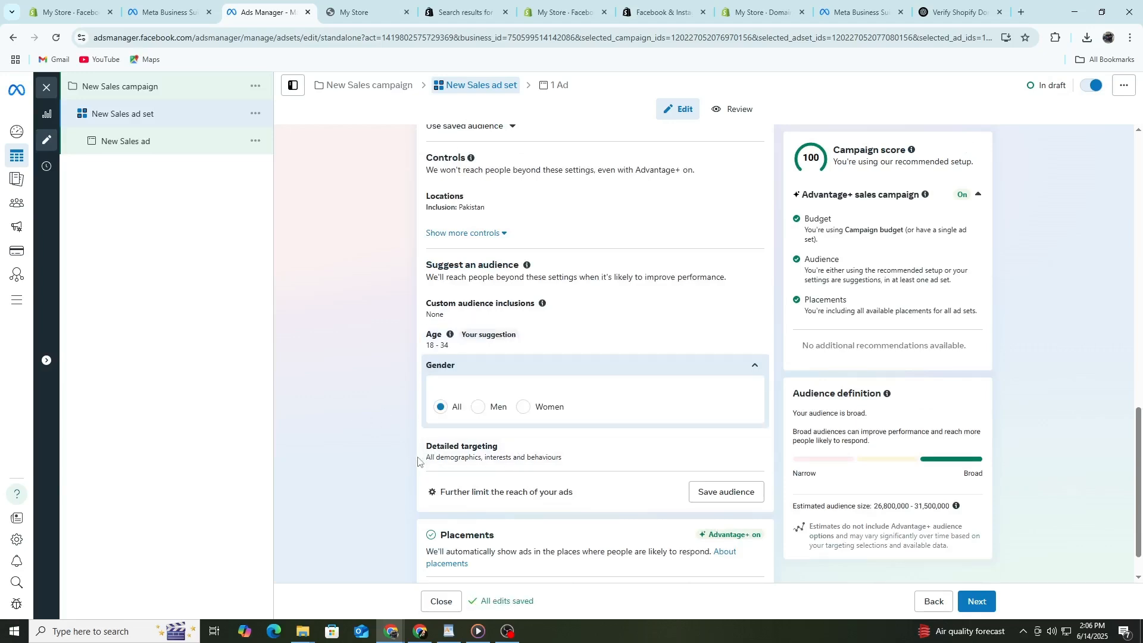
{"action": "scroll", "scroll_direction": "down", "scroll_amount": 3}
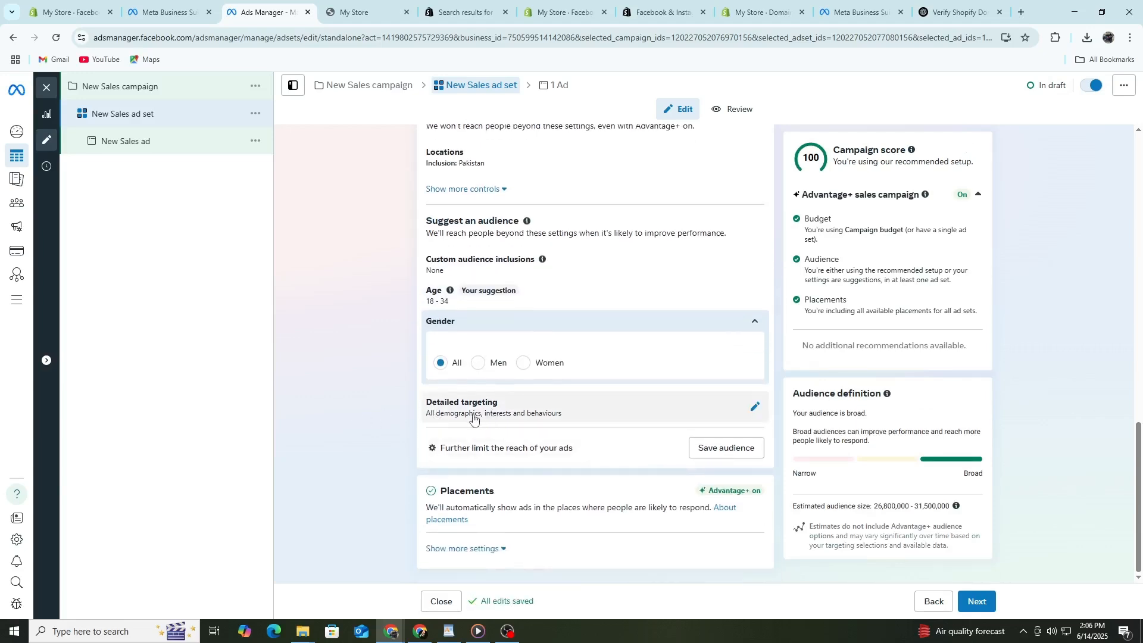
{"action": "left_click", "coordinate": [756, 407]}
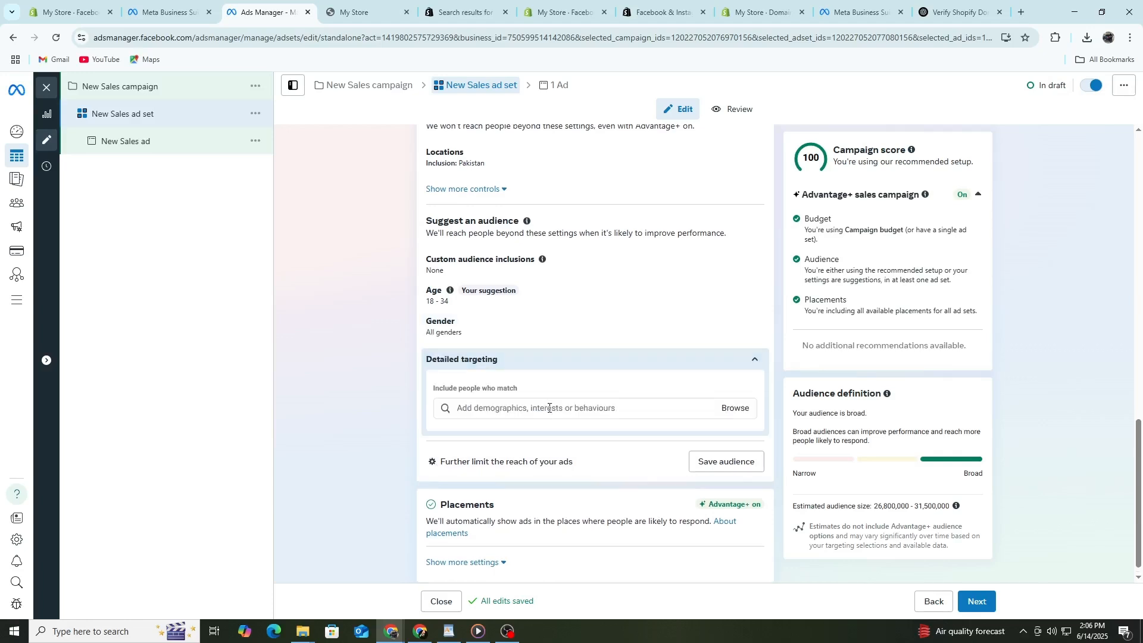
- Add Bodybuilding (sport) and Weight training interests from Fitness and wellness, narrowing the audience to 4.9–5.8 million
{"action": "left_click", "coordinate": [548, 408]}
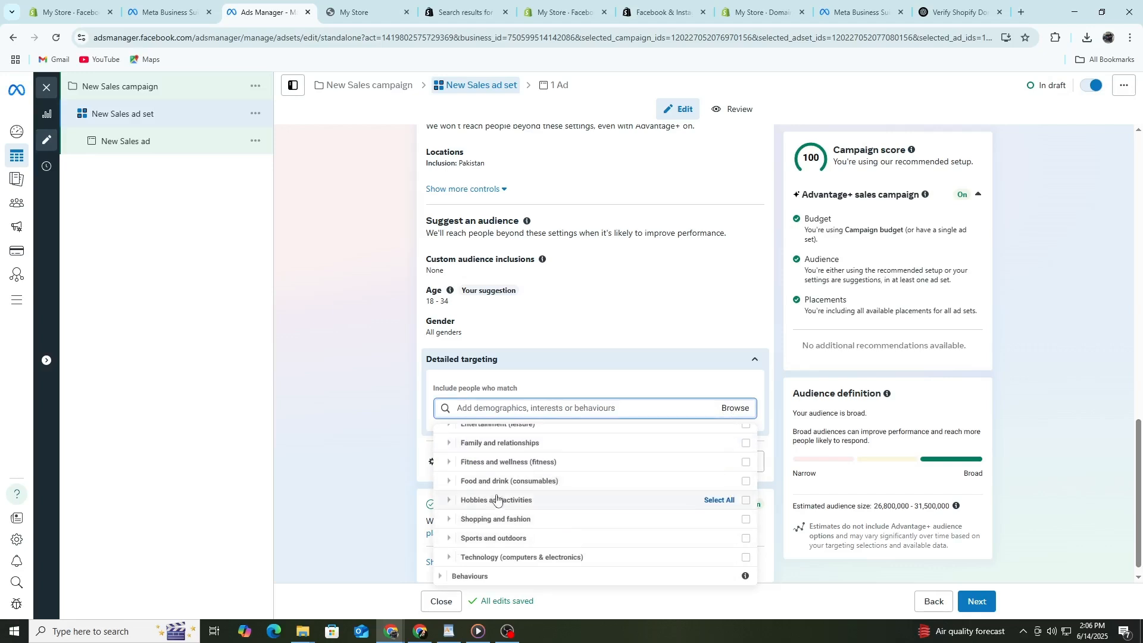
{"action": "left_click", "coordinate": [450, 461]}
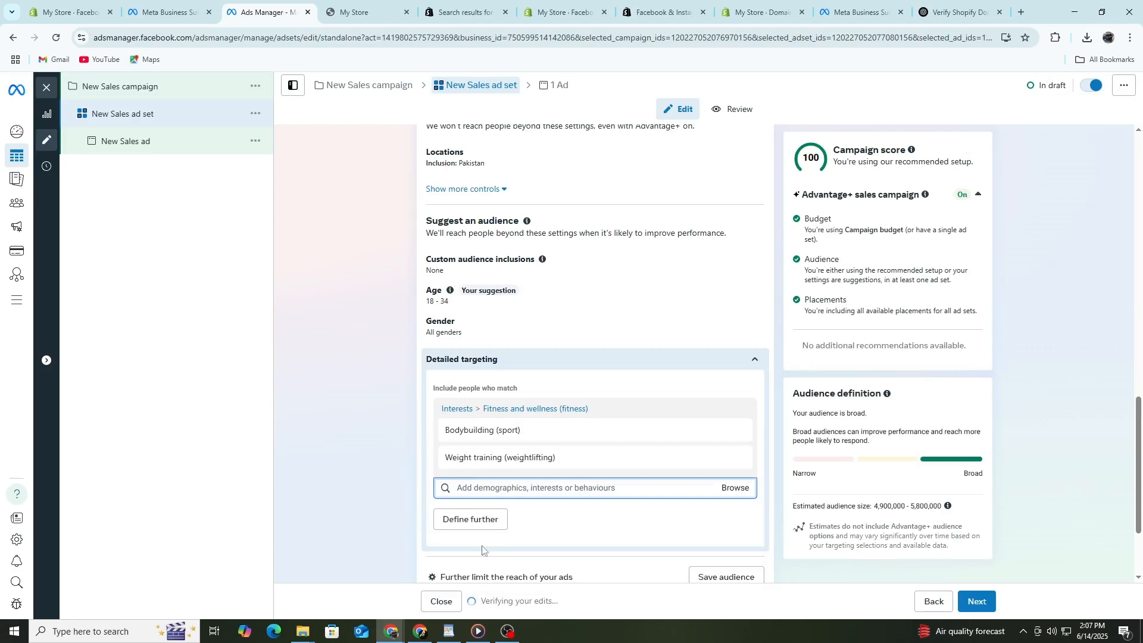
{"action": "scroll", "scroll_direction": "down", "scroll_amount": 3}
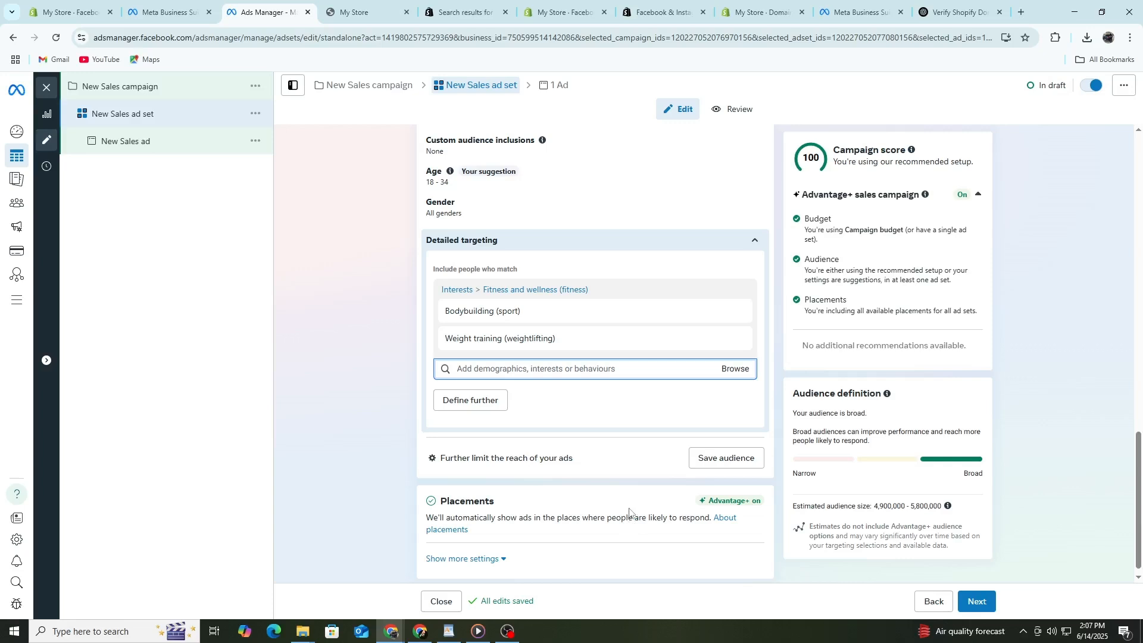
{"action": "scroll", "scroll_direction": "down", "scroll_amount": 3}
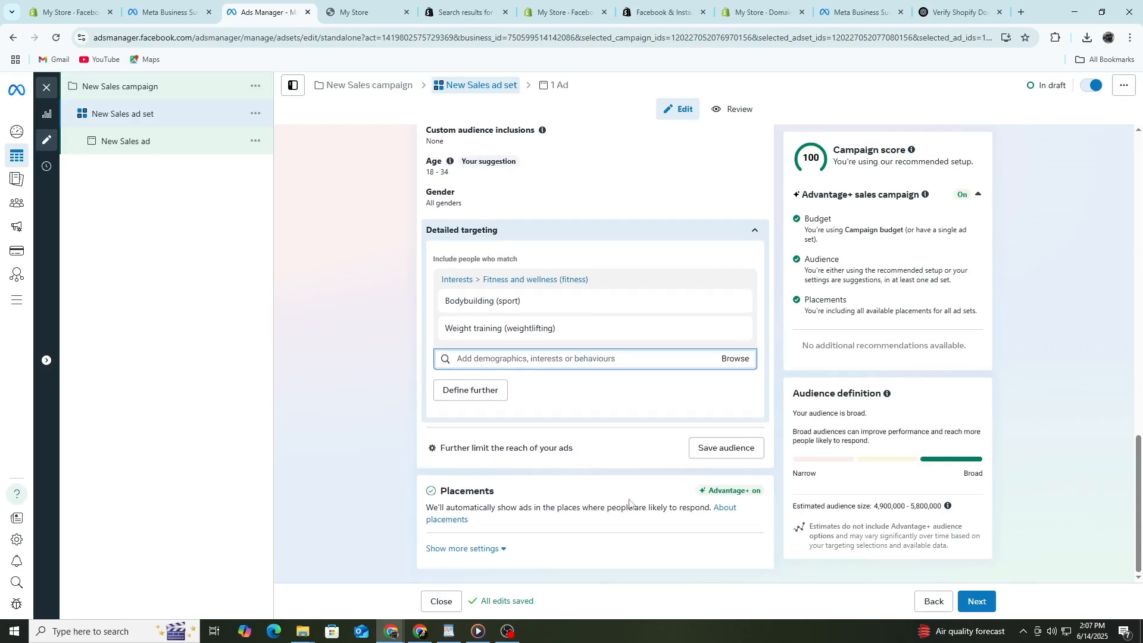
{"action": "mouse_move", "coordinate": [543, 526]}
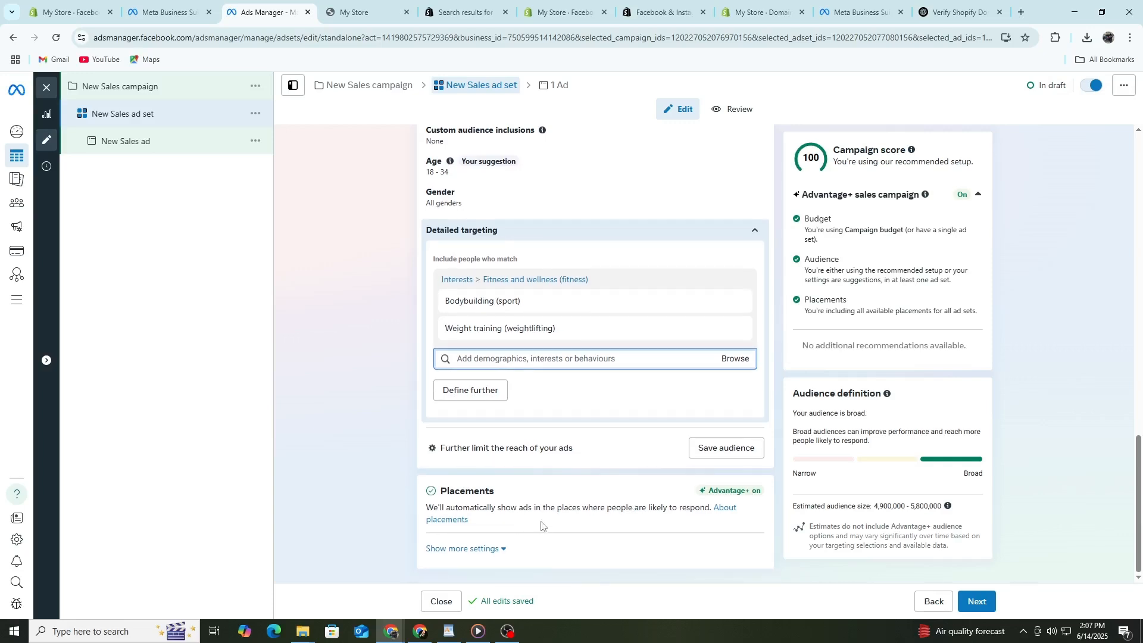
- Review the full placement and brand safety settings, then move to Automated ads with Get more leads at Rs1,450 daily
{"action": "left_click", "coordinate": [462, 549]}
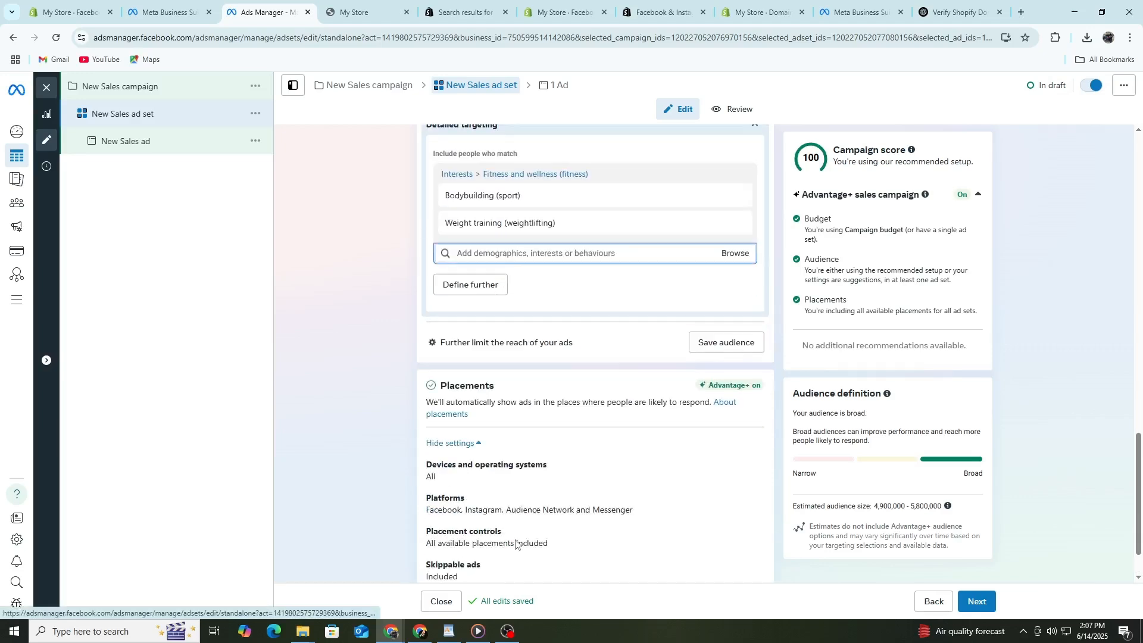
{"action": "scroll", "scroll_direction": "down", "scroll_amount": 3}
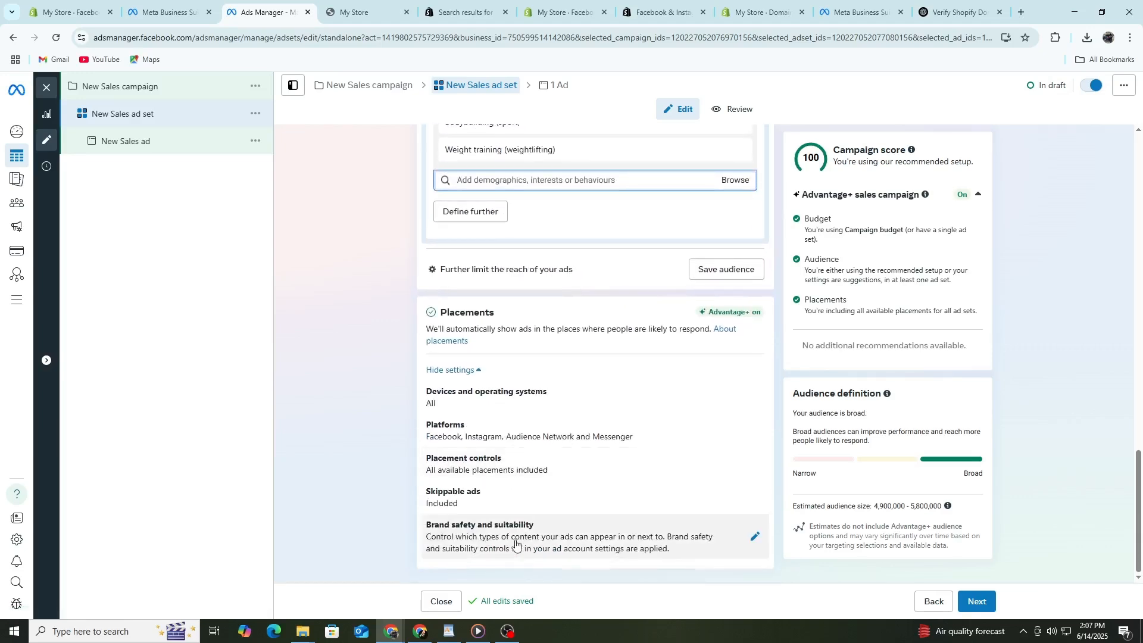
{"action": "mouse_move", "coordinate": [348, 523]}
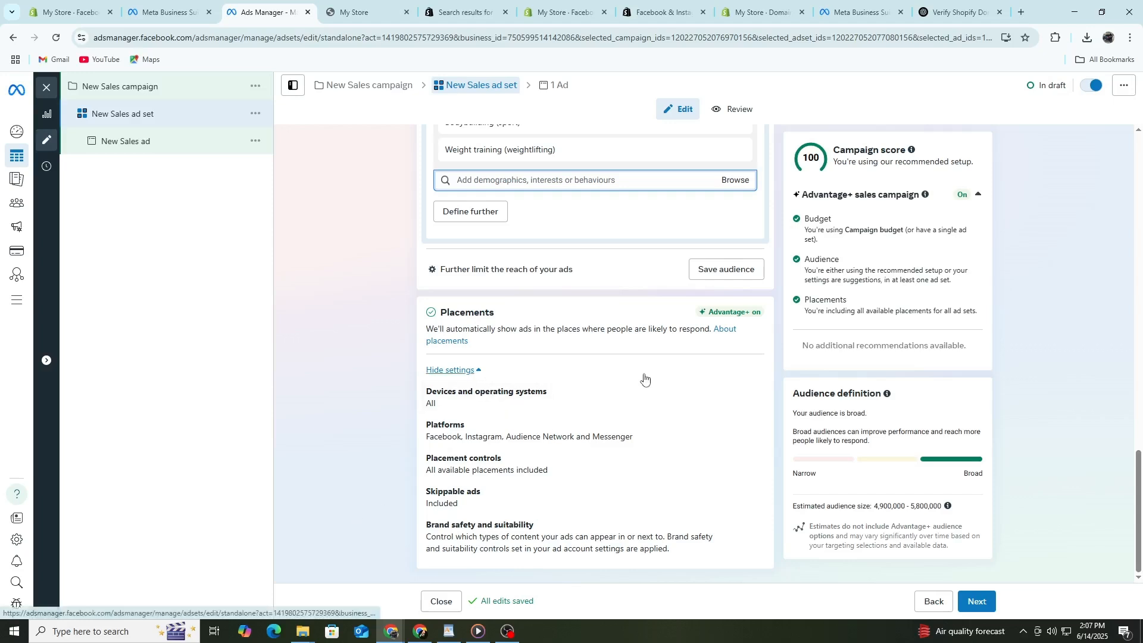
{"action": "mouse_move", "coordinate": [761, 430]}
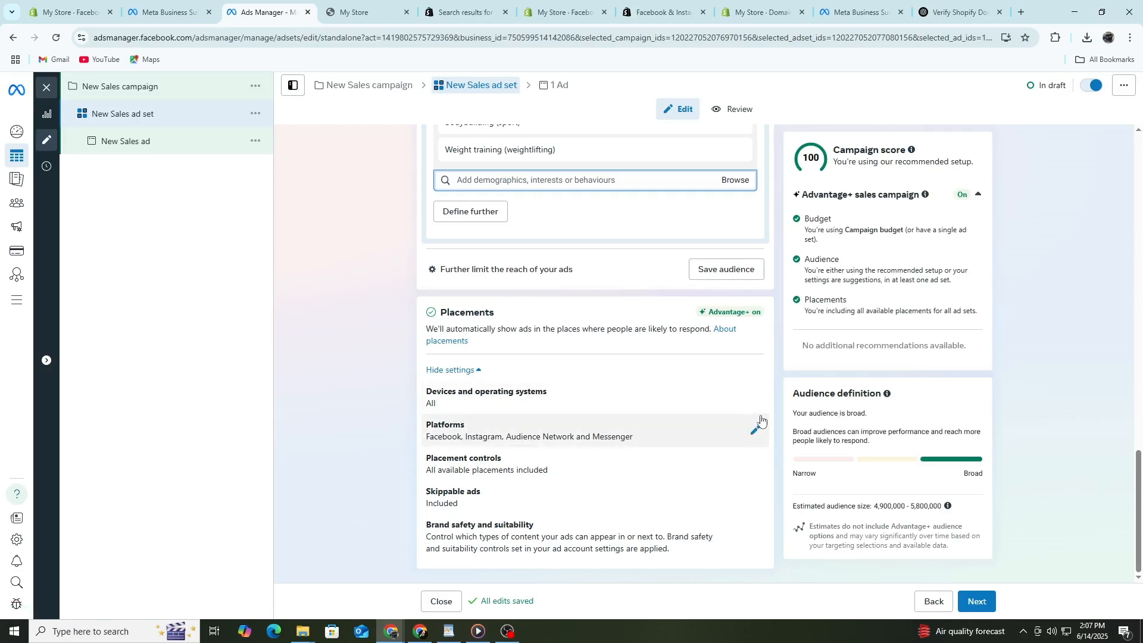
{"action": "left_click", "coordinate": [486, 390]}
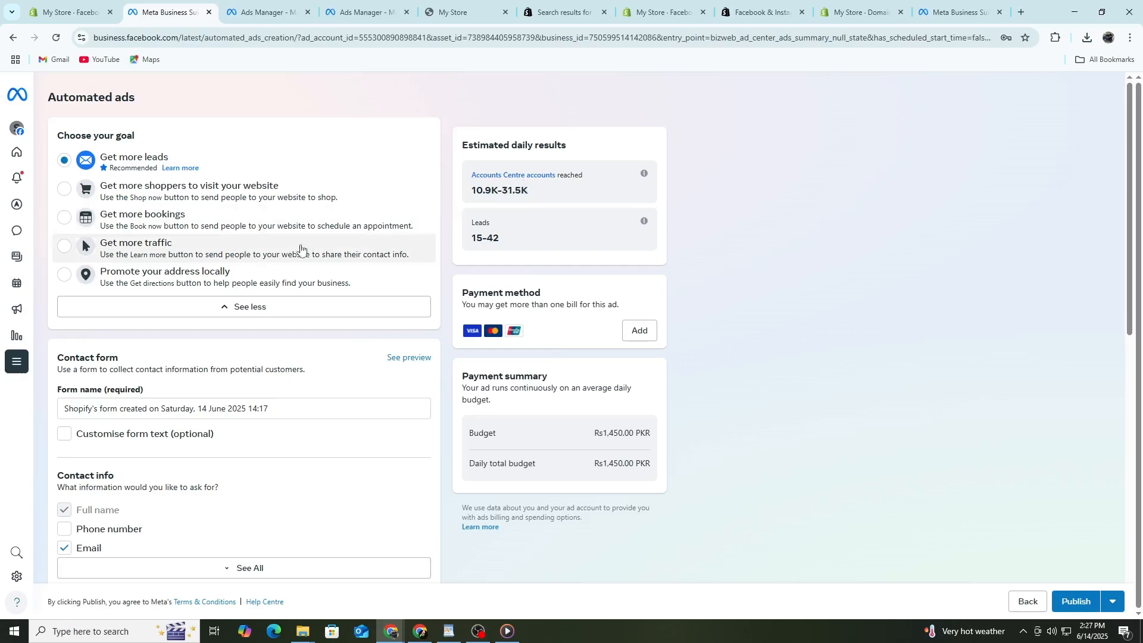
{"action": "scroll", "scroll_direction": "down", "scroll_amount": 3}
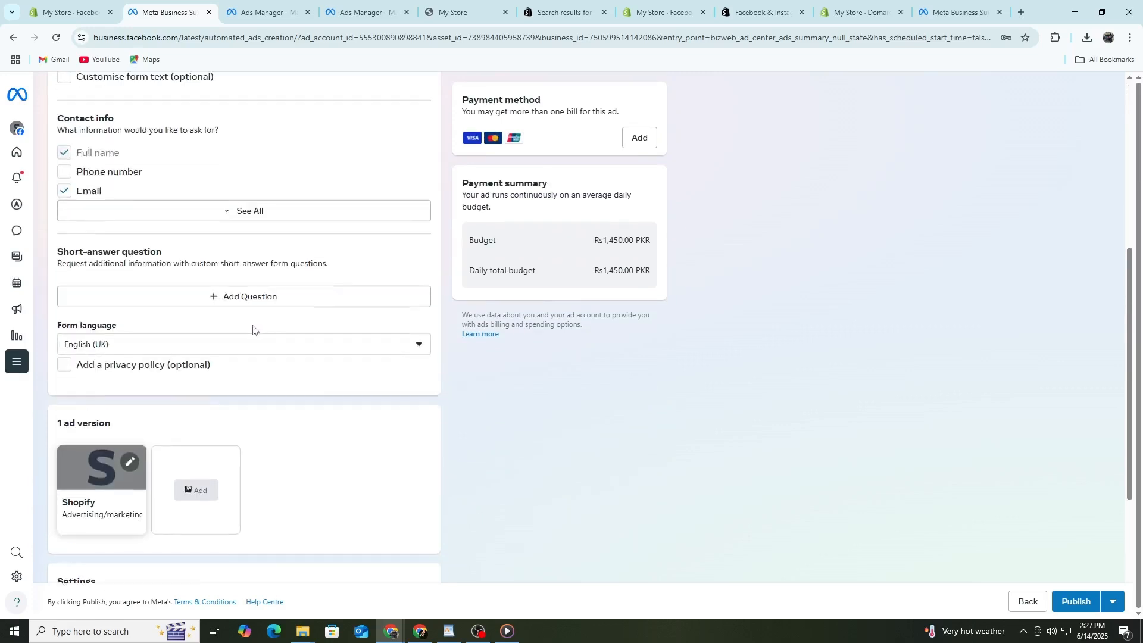
{"action": "scroll", "scroll_direction": "down", "scroll_amount": 3}
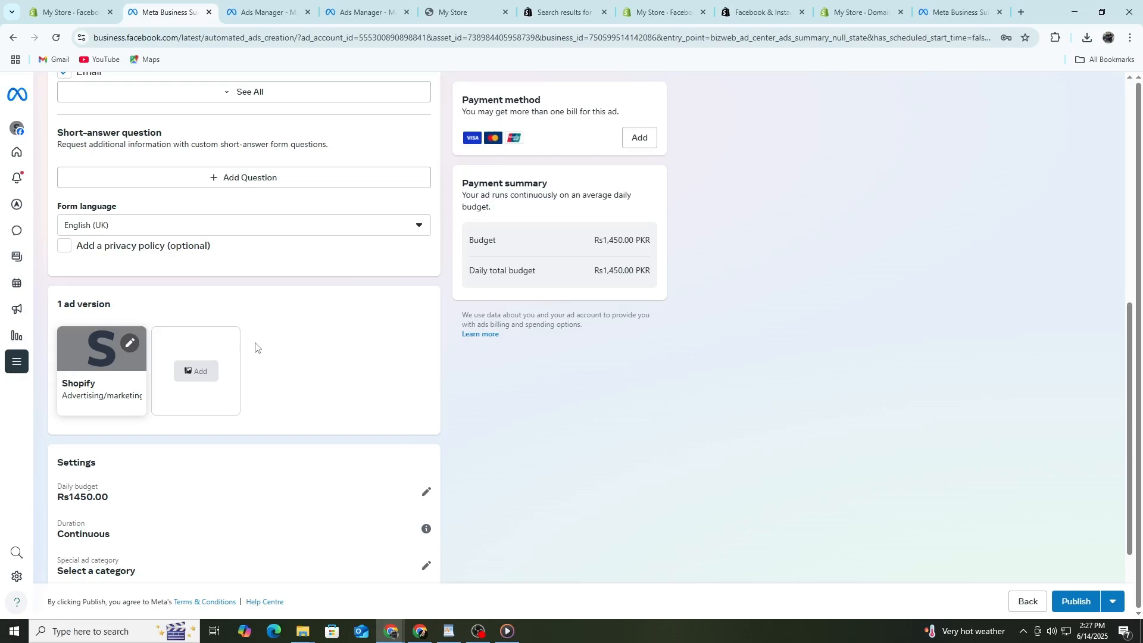
{"action": "scroll", "scroll_direction": "down", "scroll_amount": 3}
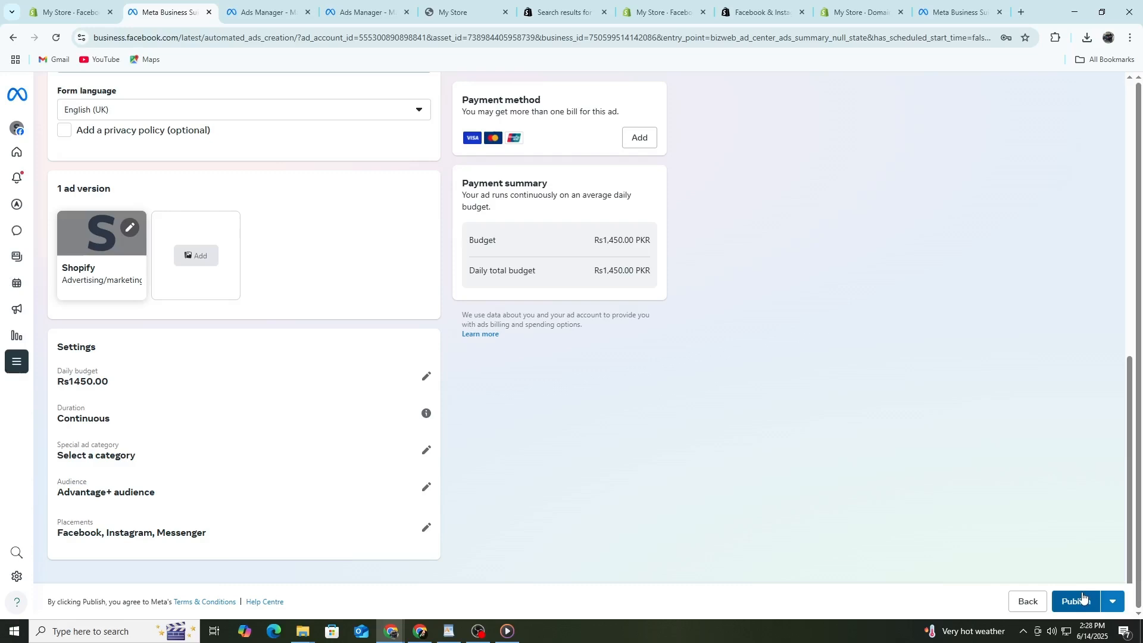
{"action": "mouse_move", "coordinate": [1078, 600]}
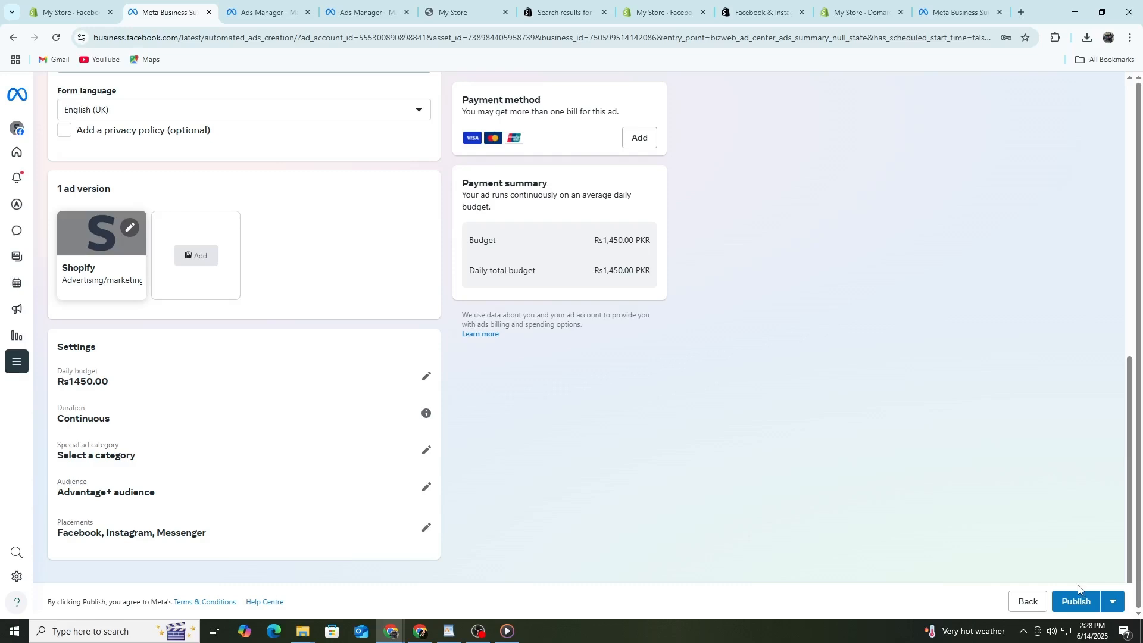
{"action": "left_click", "coordinate": [16, 362]}
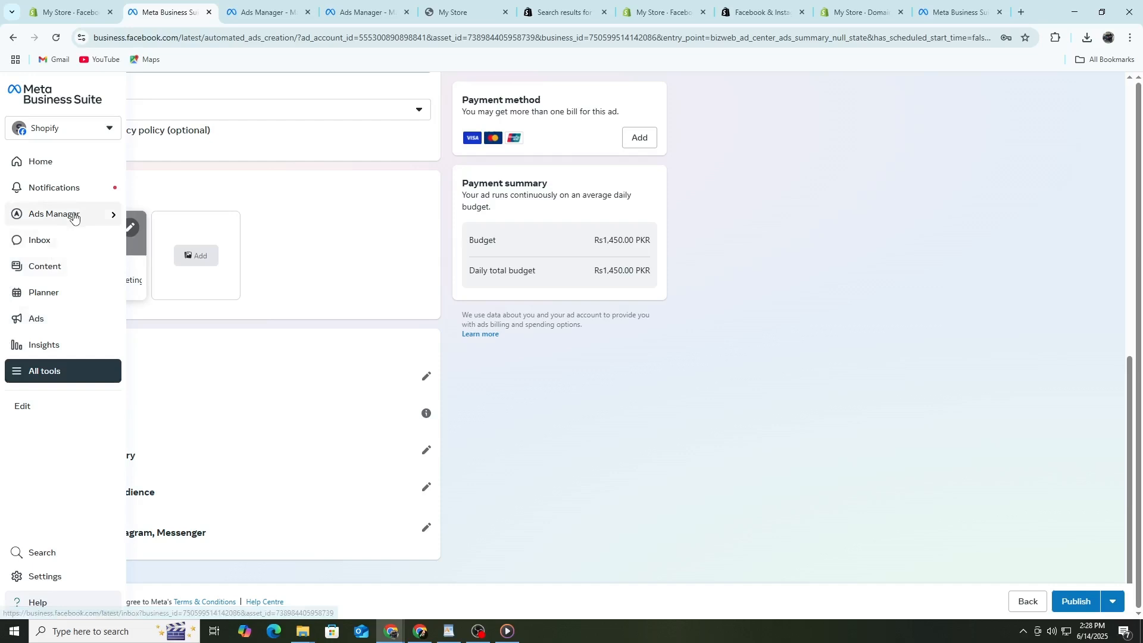
{"action": "mouse_move", "coordinate": [85, 236]}
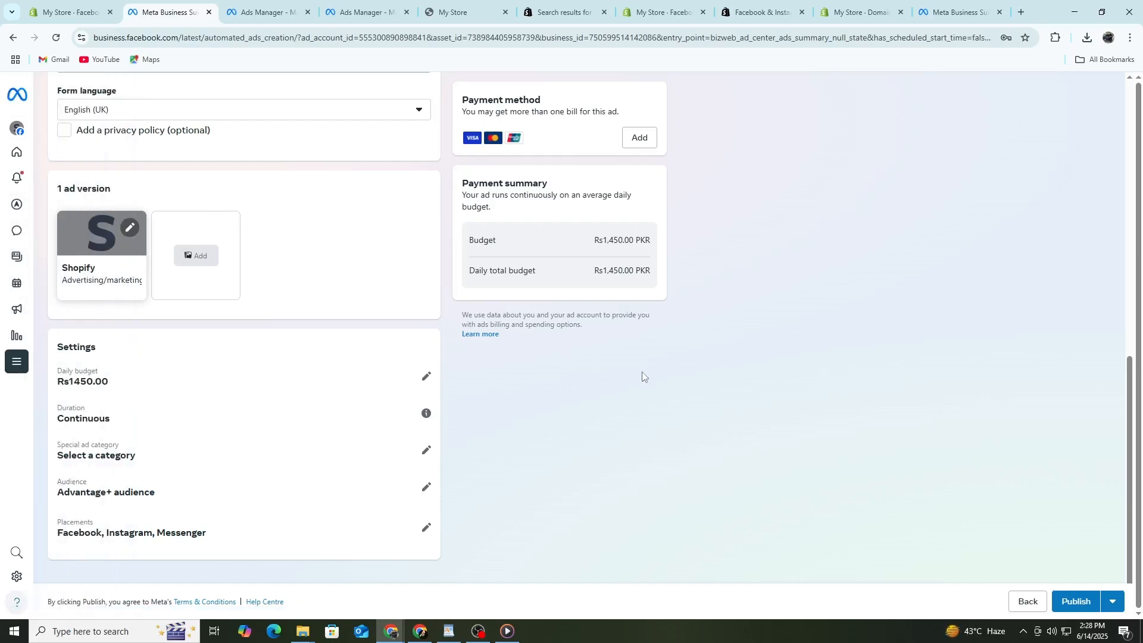
{"action": "mouse_move", "coordinate": [638, 374]}
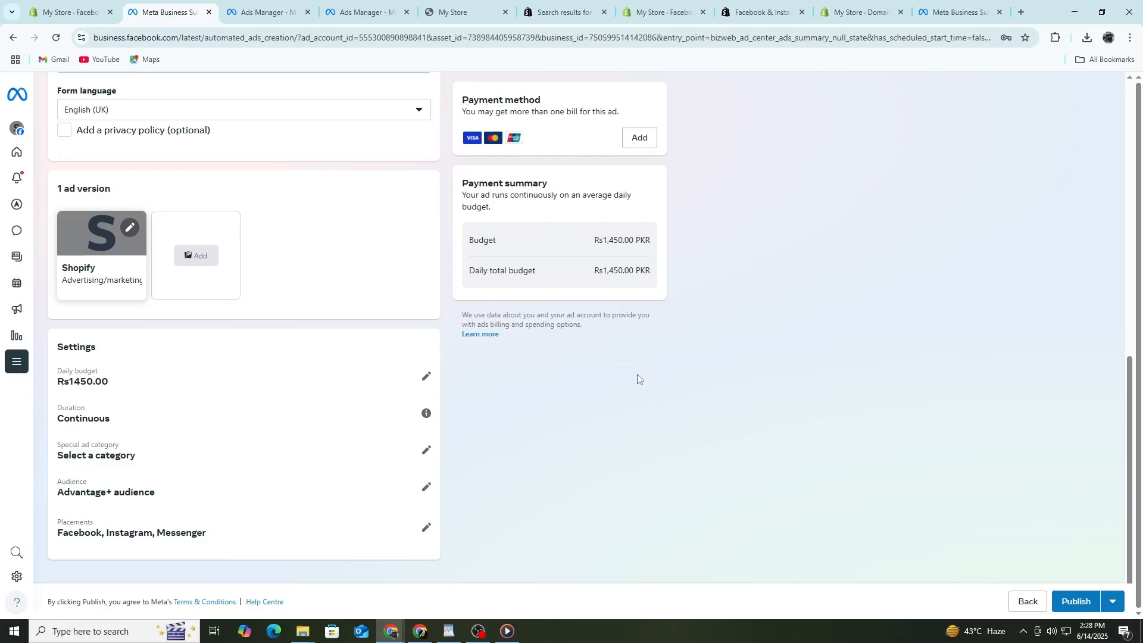
{"action": "mouse_move", "coordinate": [638, 379]}
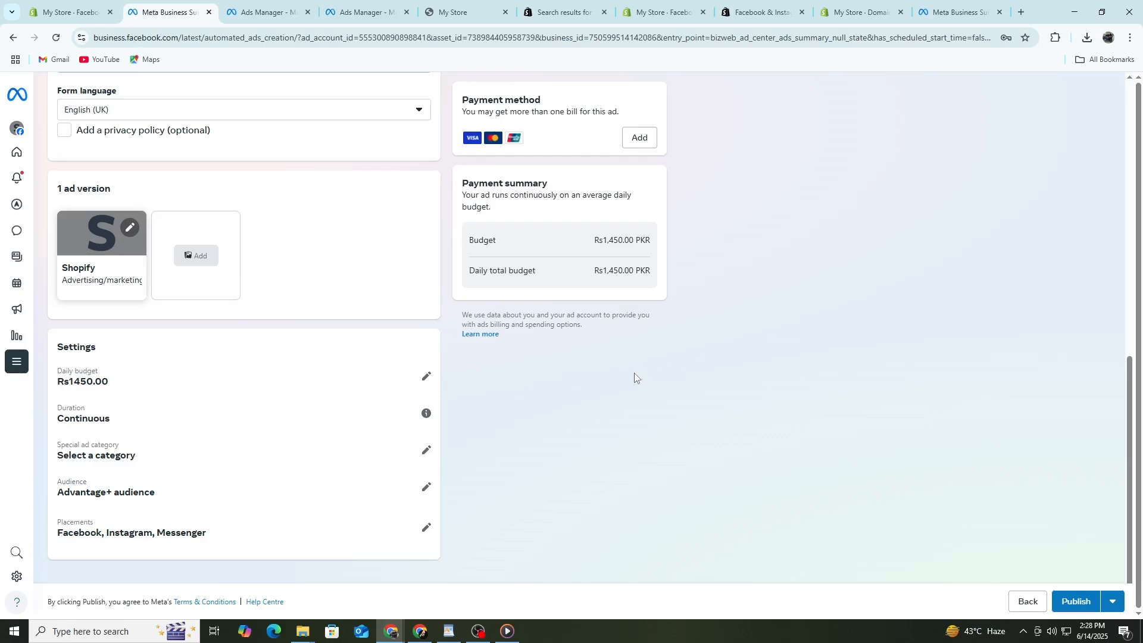
{"action": "mouse_move", "coordinate": [635, 378]}
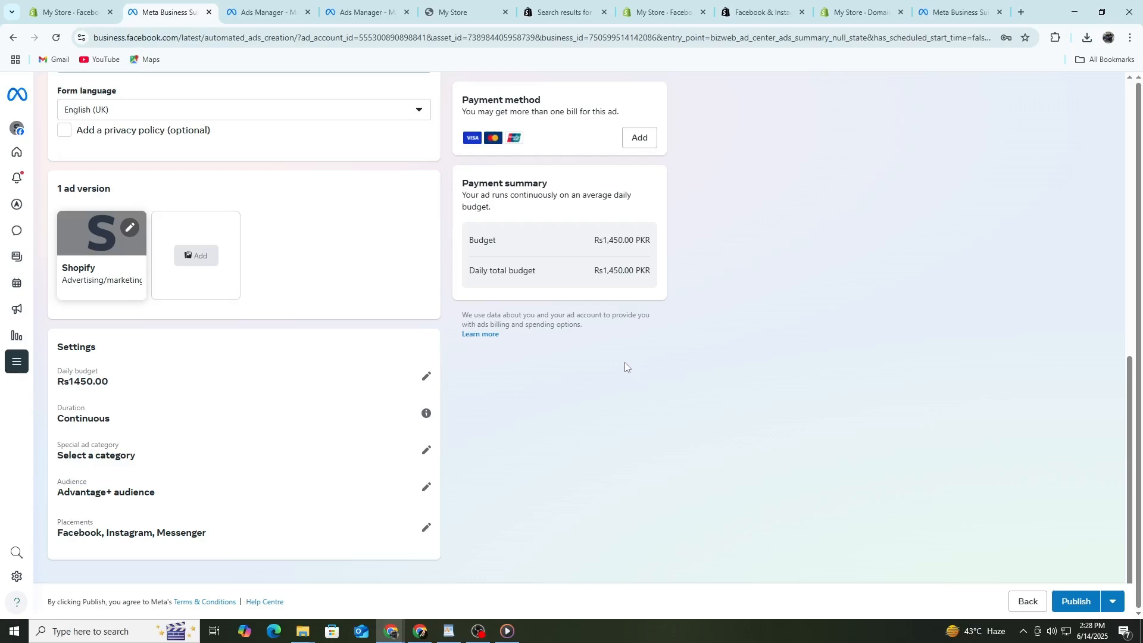
{"action": "mouse_move", "coordinate": [624, 365]}
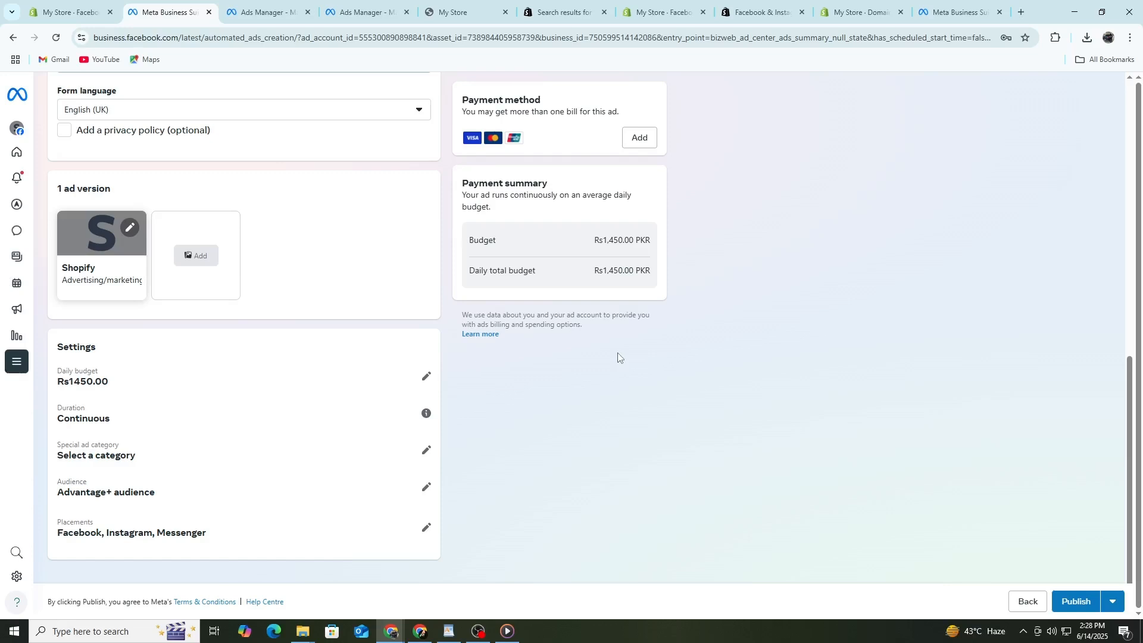
{"action": "mouse_move", "coordinate": [601, 335]}
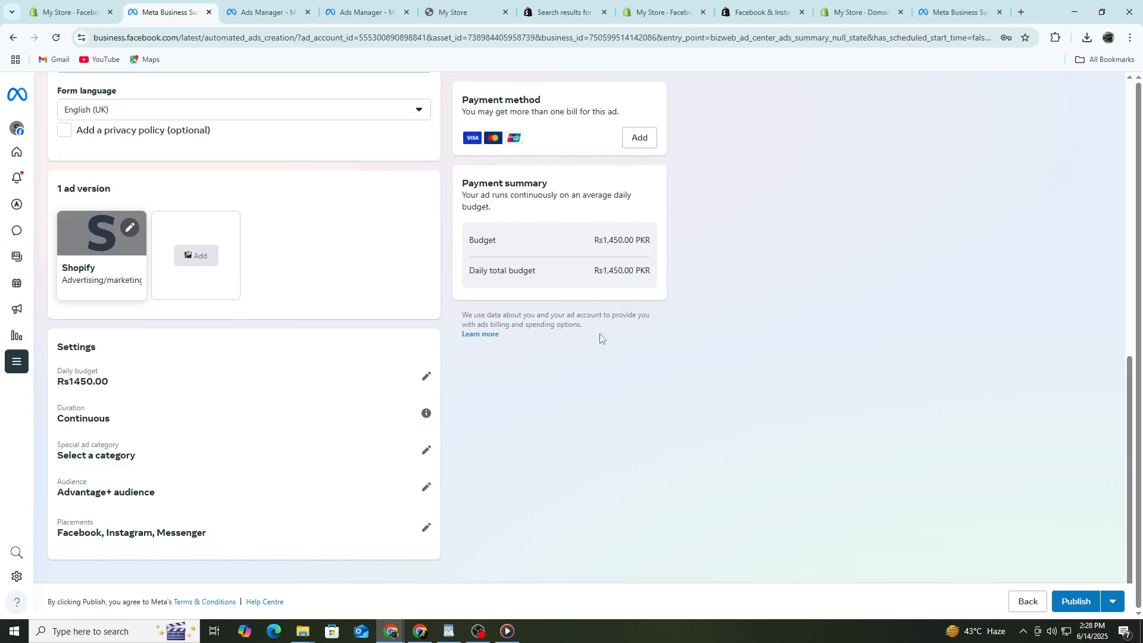